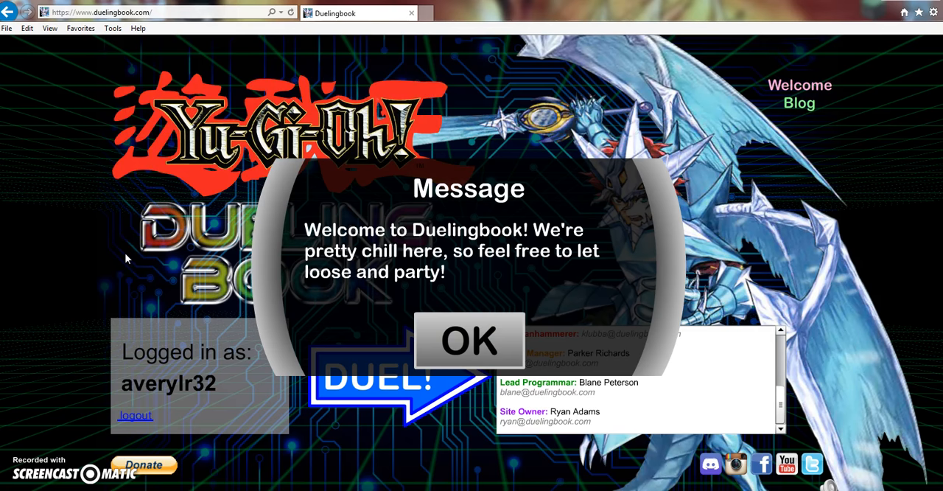
mouse_move(264, 282)
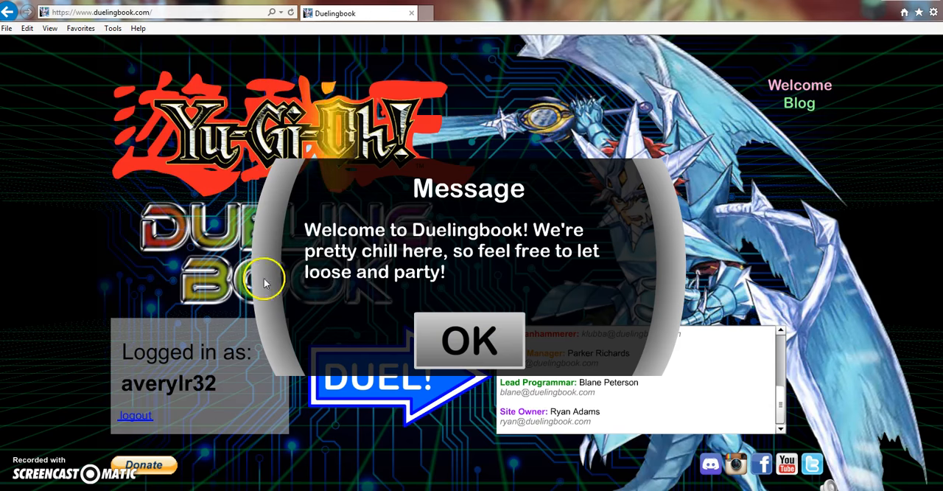
mouse_move(386, 241)
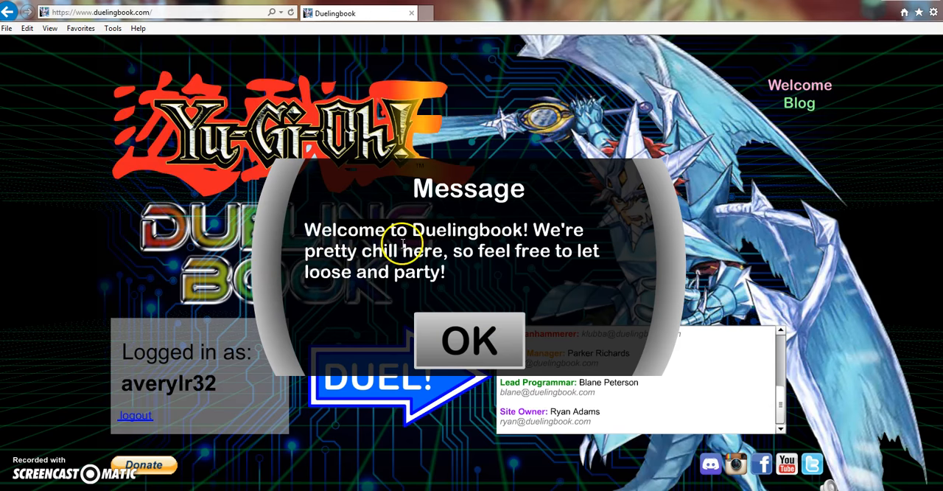
mouse_move(219, 384)
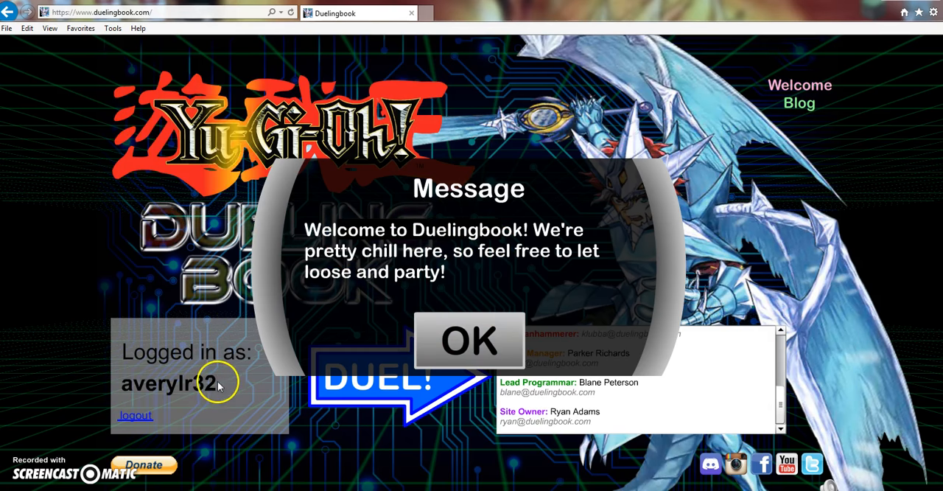
Step: Dismiss the welcome and announcement messages, show friends' status updates, then all status updates again
click(469, 340)
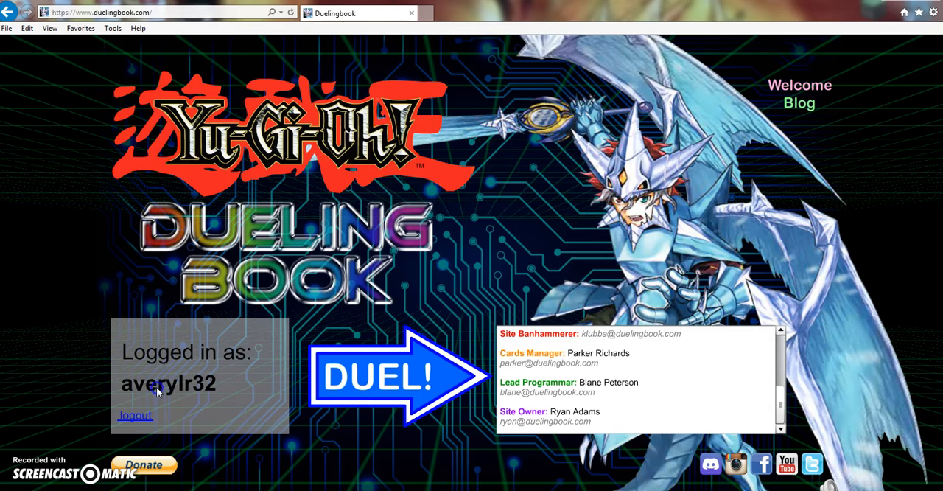
mouse_move(147, 350)
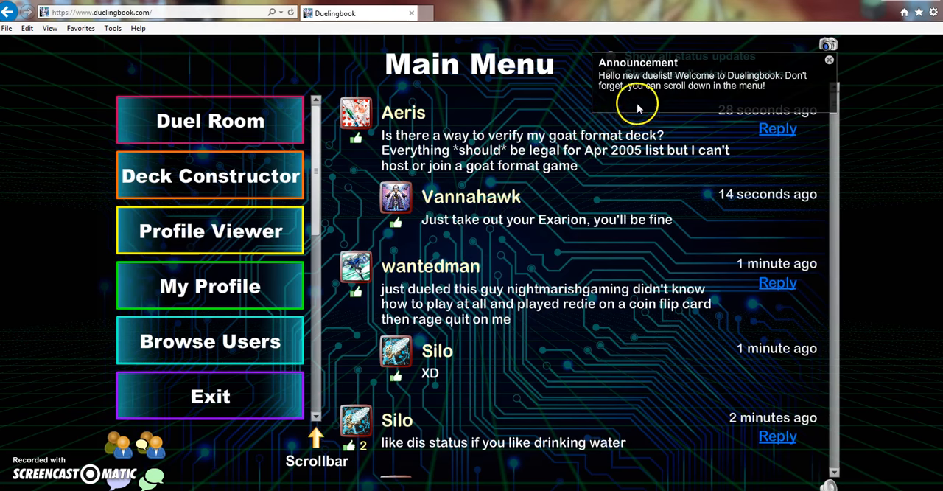
mouse_move(772, 87)
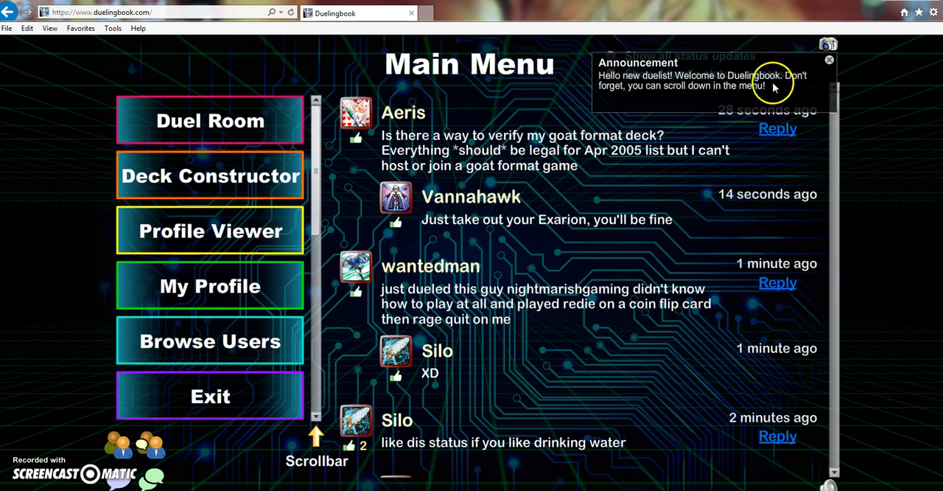
mouse_move(774, 74)
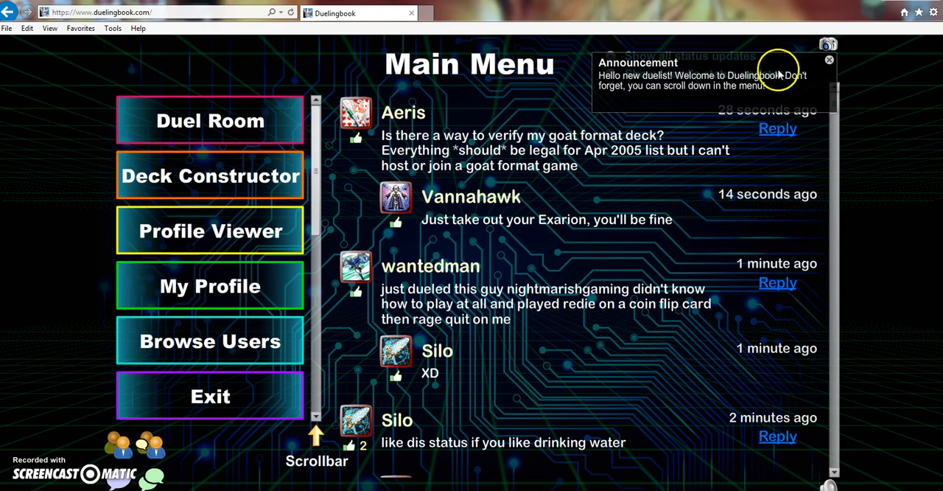
click(828, 59)
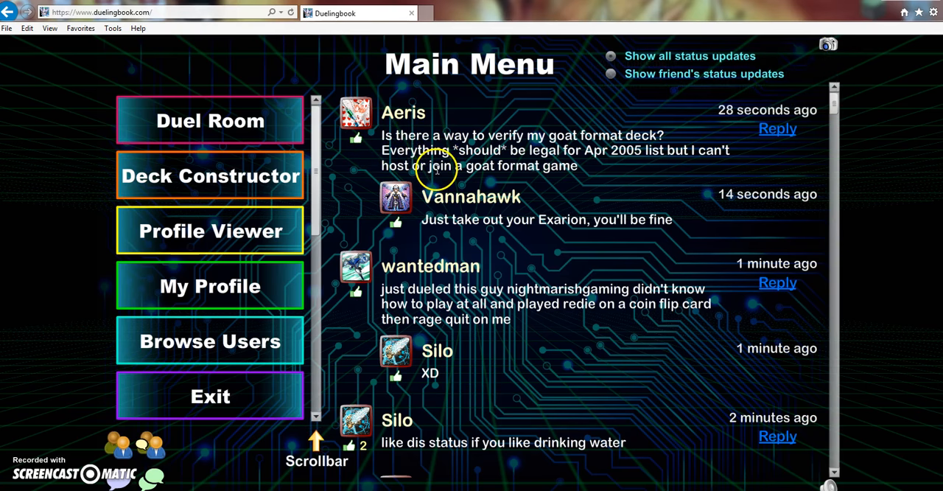
mouse_move(678, 147)
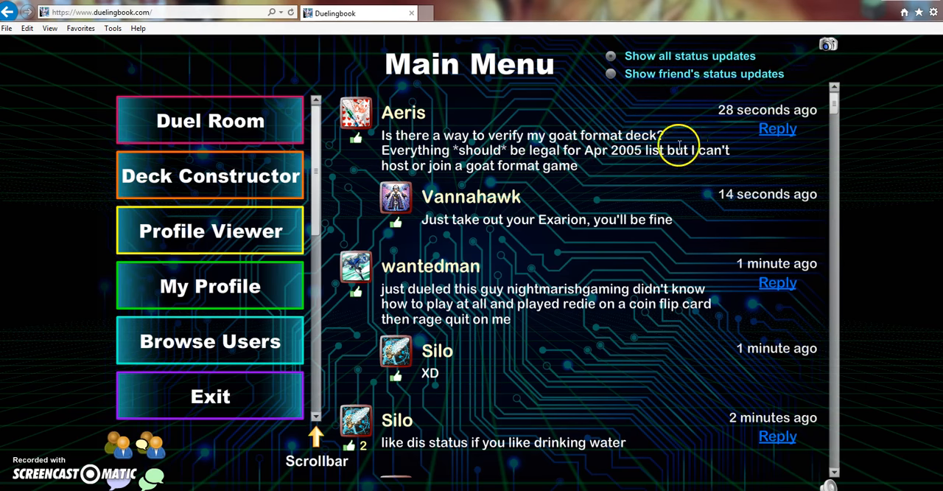
mouse_move(627, 62)
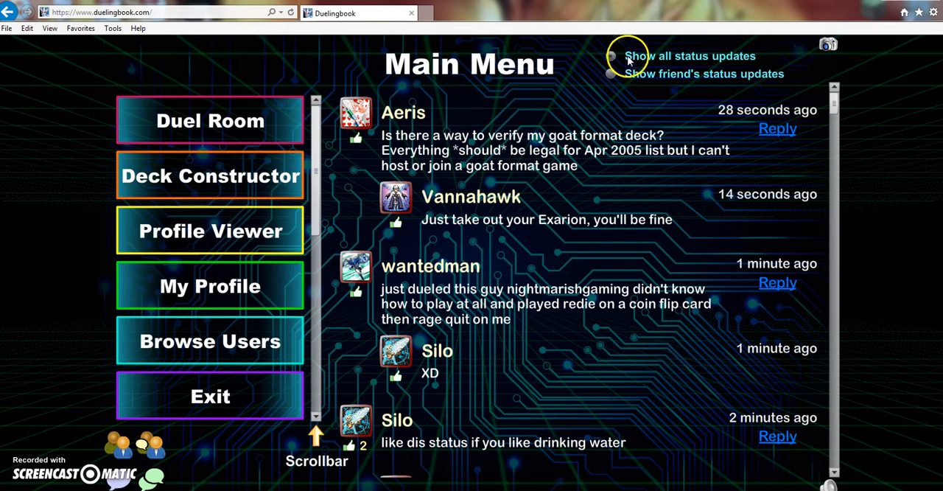
click(610, 74)
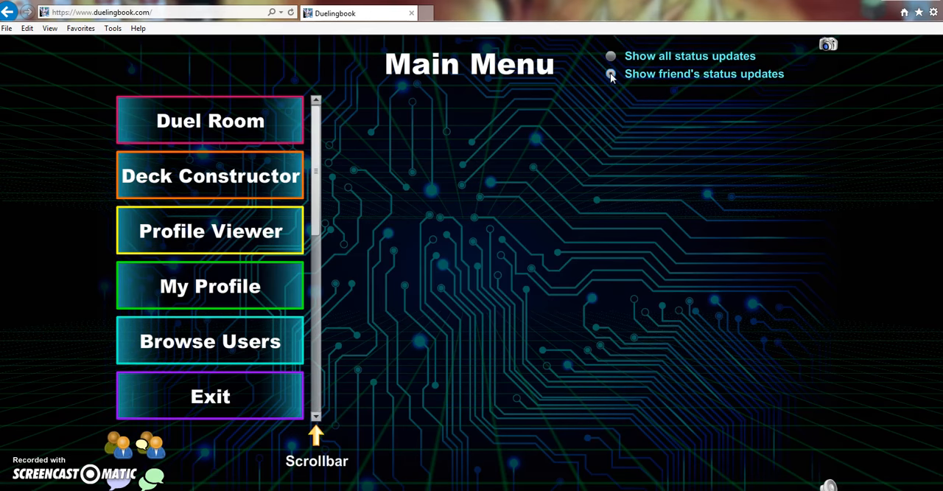
click(610, 73)
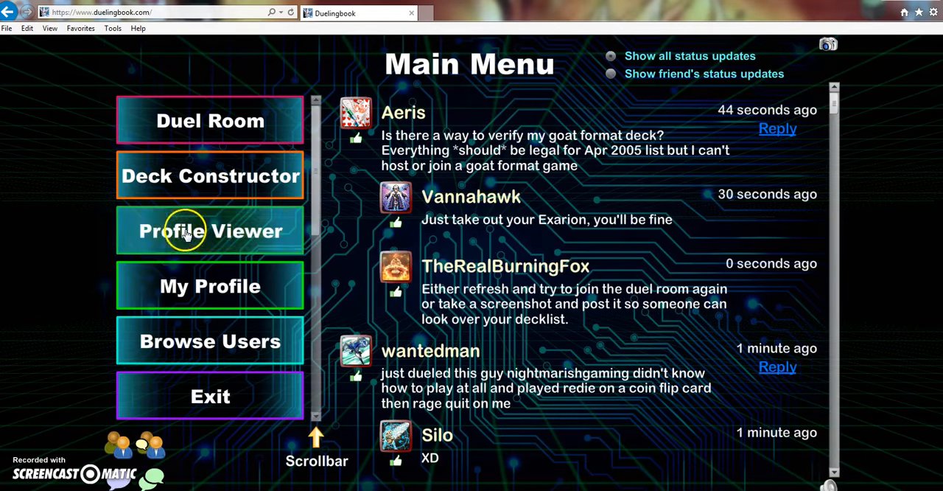
Step: View your own profile with registration date, match and single rankings and zero wins
click(209, 229)
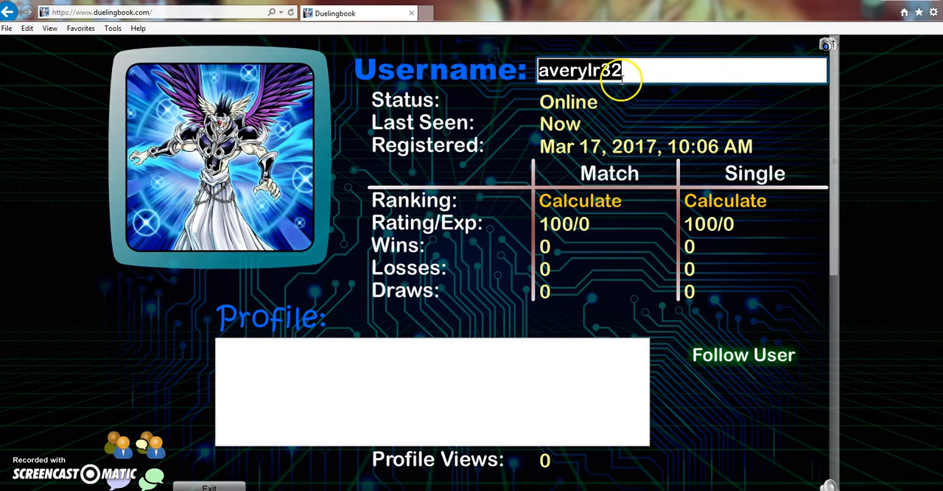
mouse_move(742, 353)
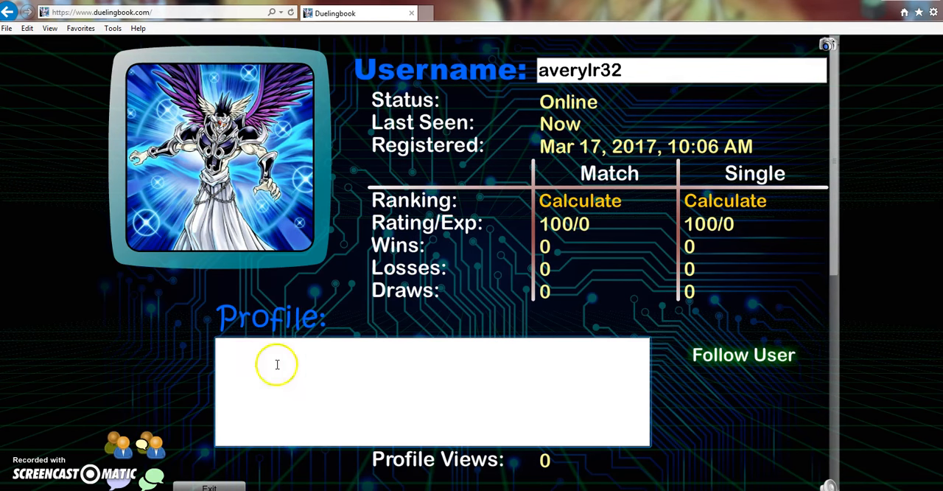
Step: Browse the chat groups, join Ancient Gears and check its three members, then return to browsing
click(135, 449)
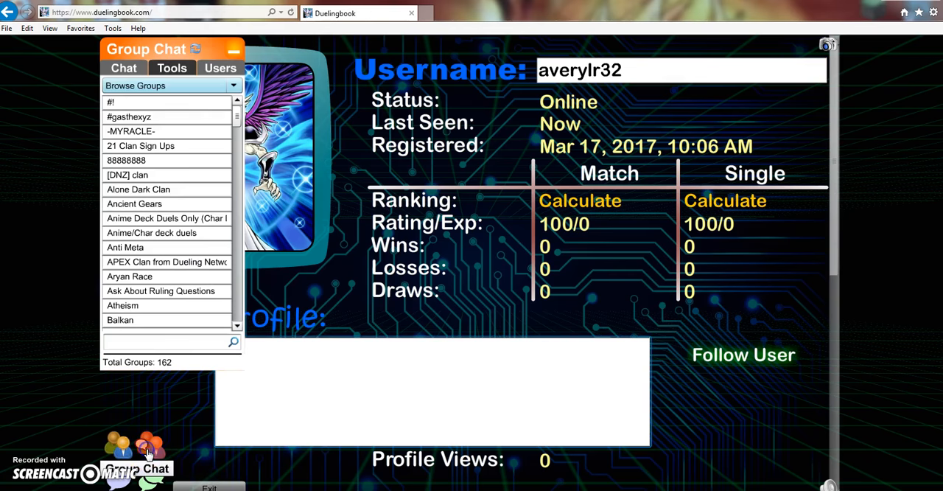
click(124, 68)
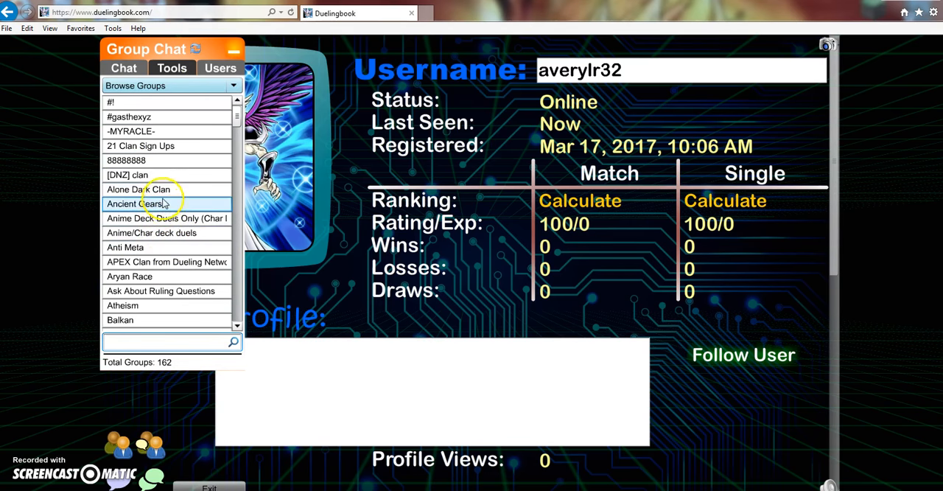
mouse_move(157, 204)
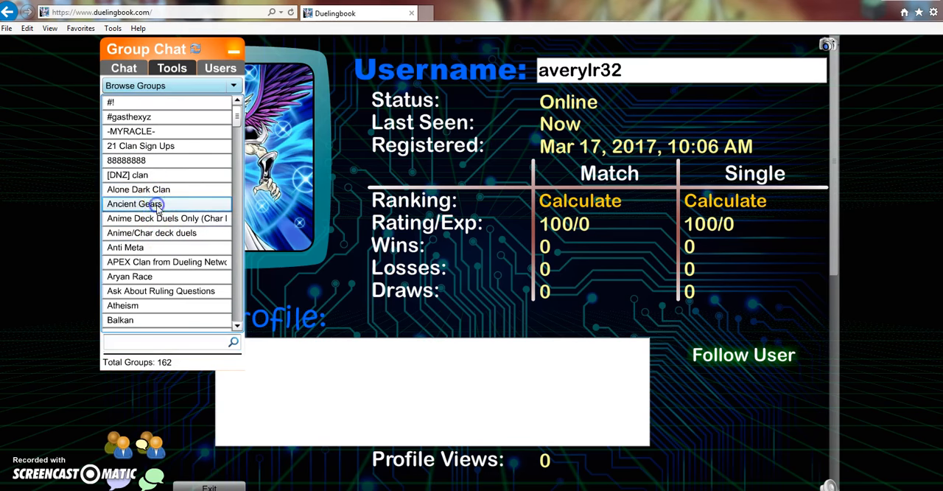
click(136, 203)
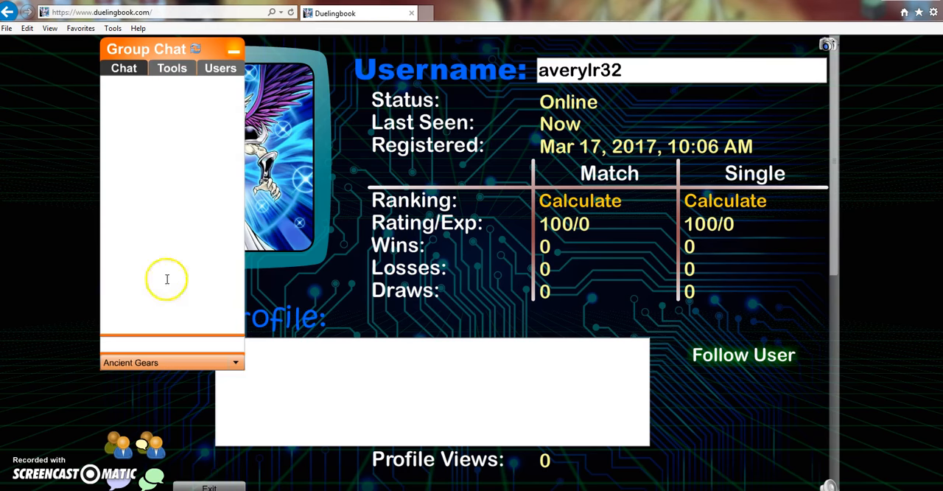
click(219, 68)
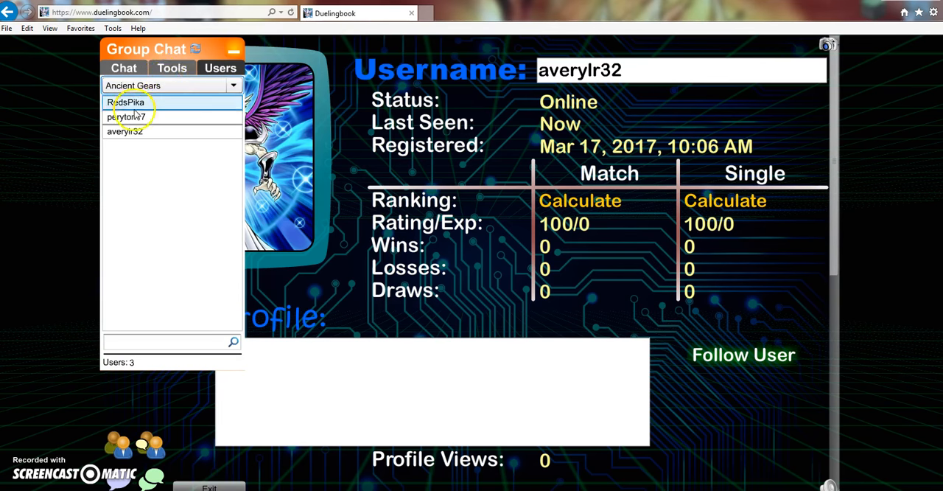
click(233, 85)
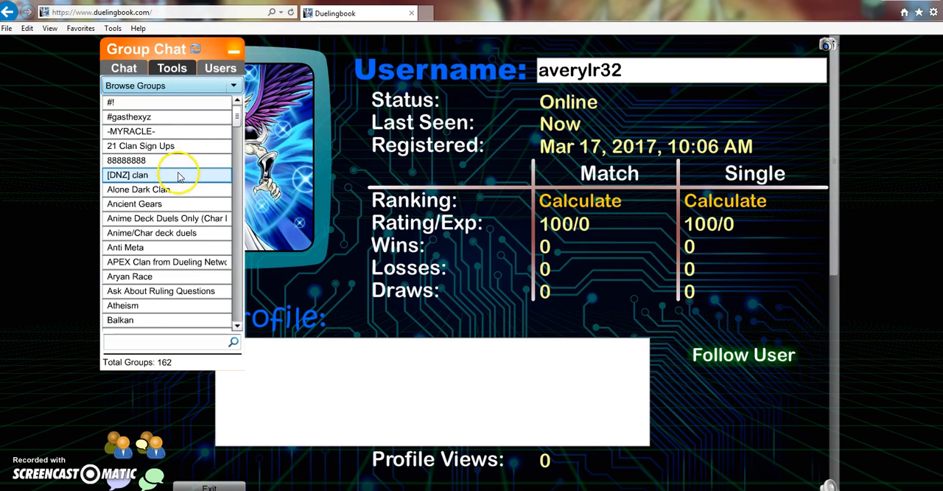
Step: Scroll the group list and bring up the online users list showing 678 users
scroll(down, 3)
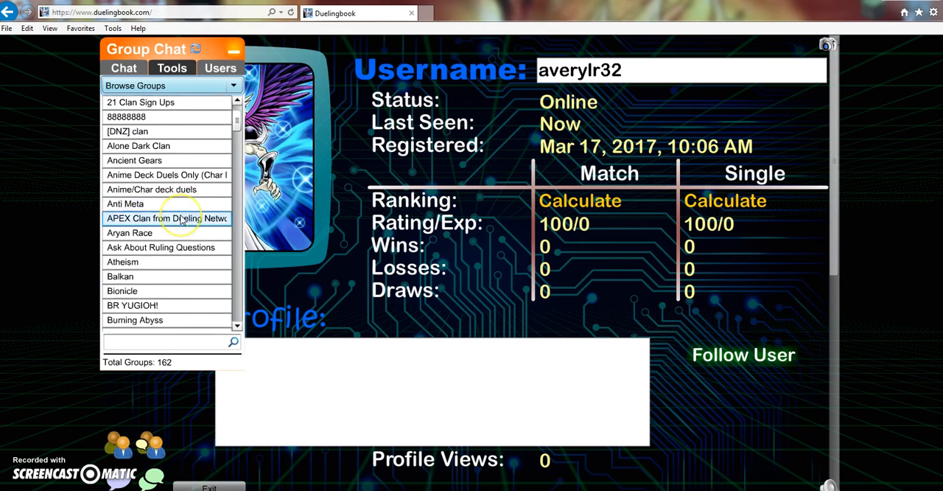
scroll(up, 3)
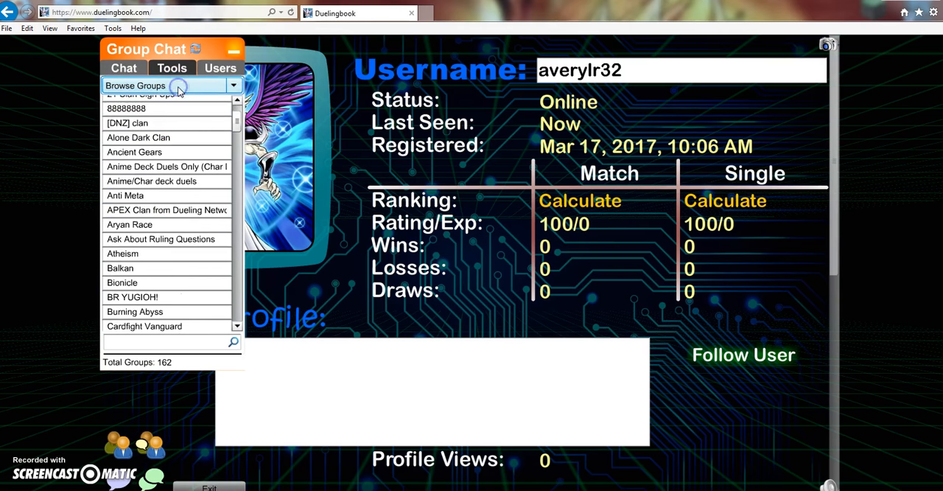
click(134, 151)
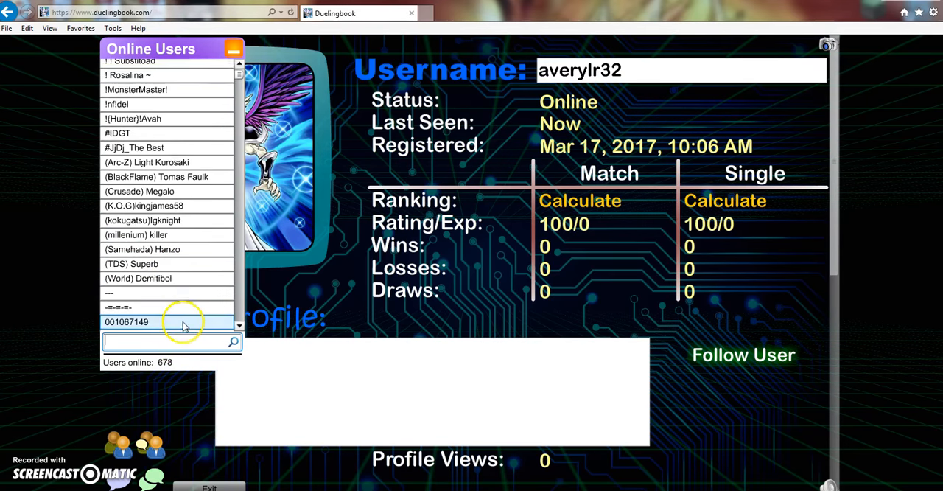
Step: Close the online users list, glance at public chat, and exit to the main menu
click(234, 49)
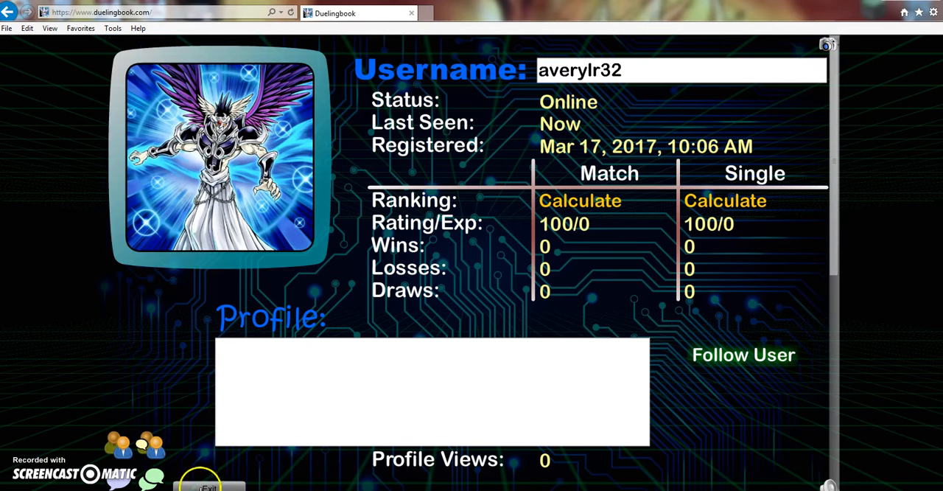
click(134, 469)
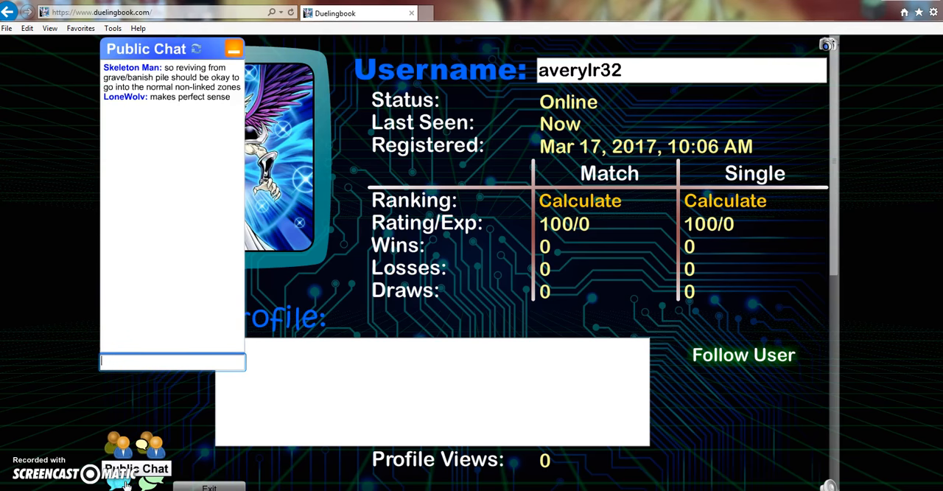
click(209, 486)
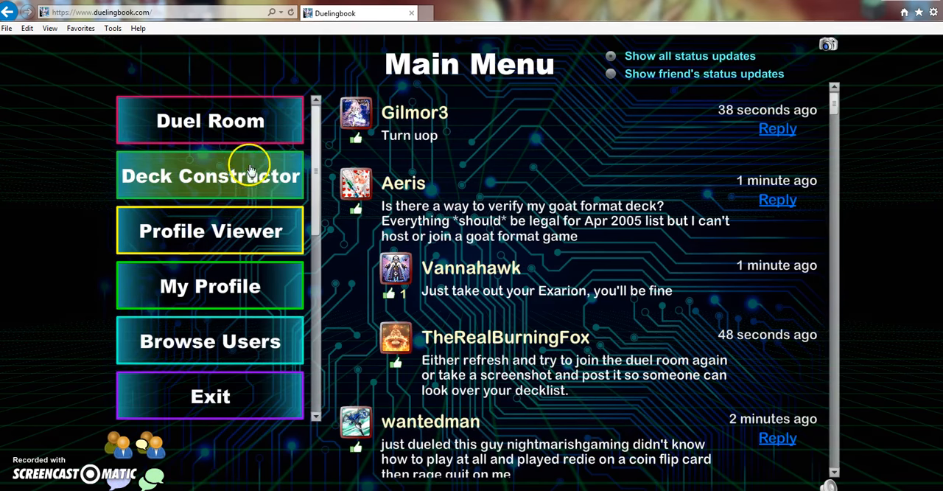
Step: In the deck constructor, limit the search to monsters and search for 'dedtalker'
click(209, 175)
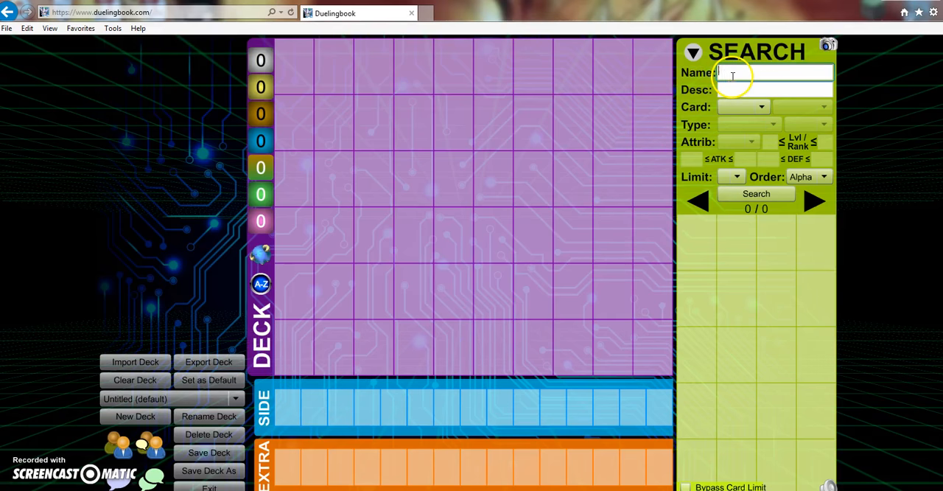
click(760, 106)
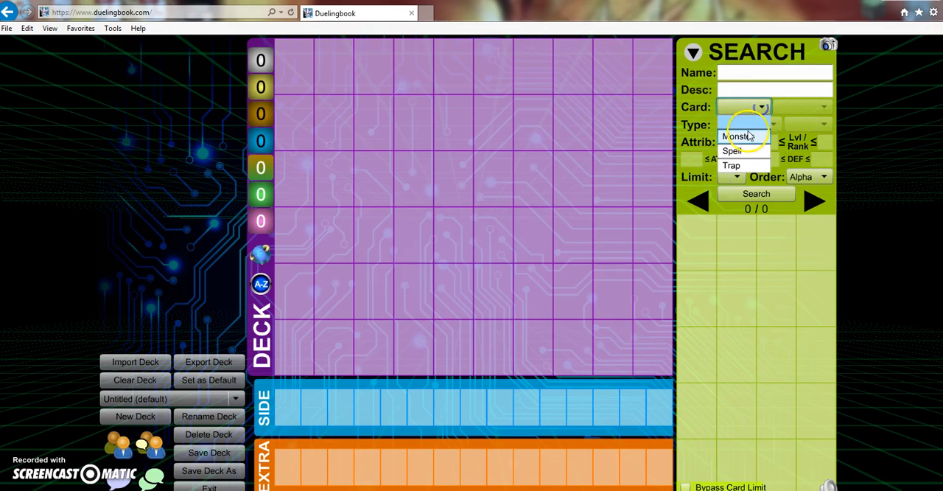
click(739, 135)
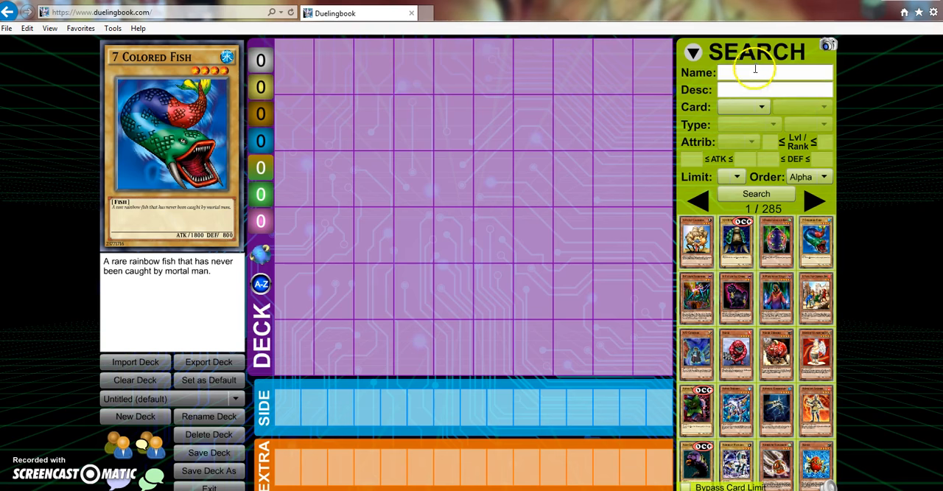
text(ded)
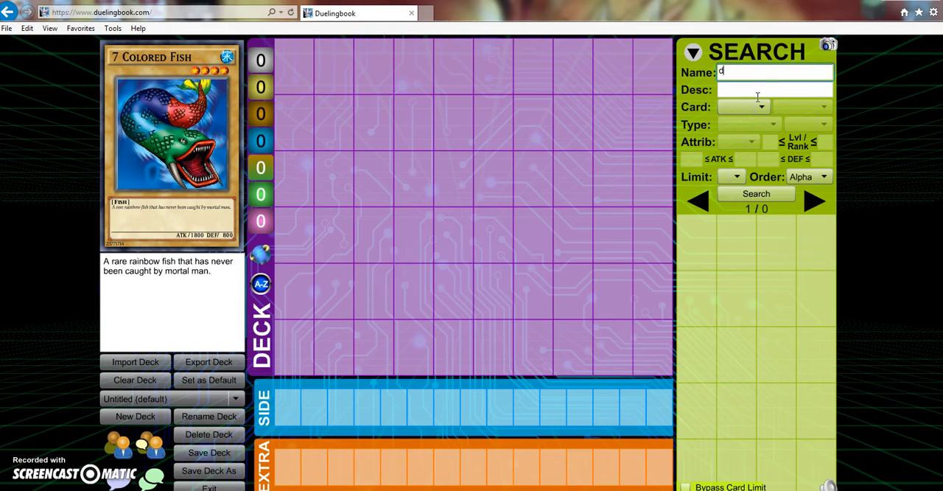
text(talker)
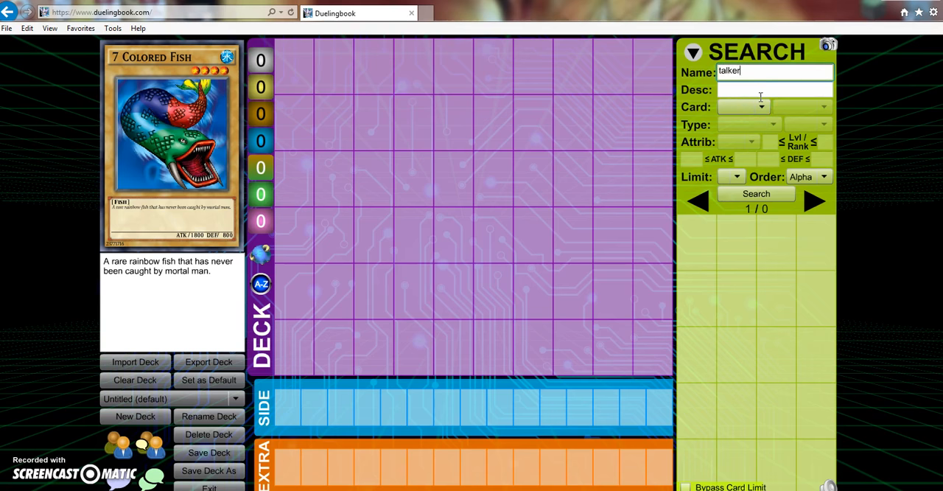
click(755, 193)
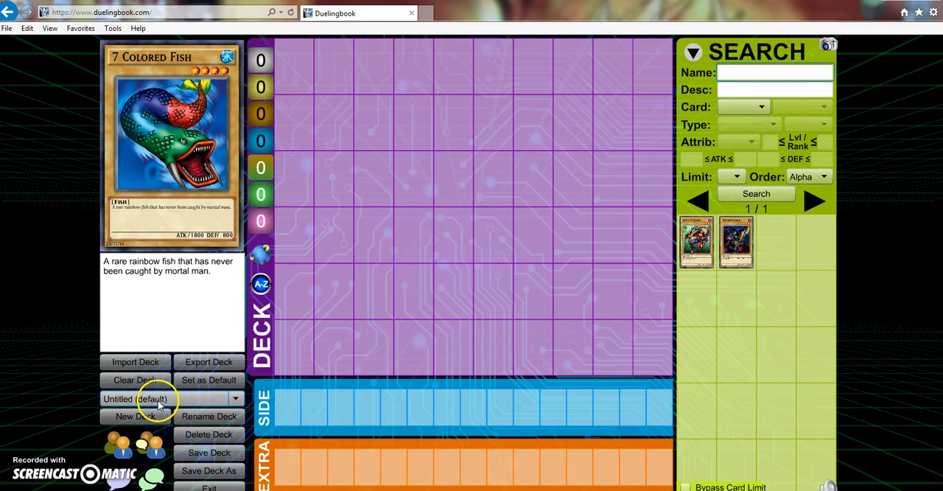
mouse_move(308, 370)
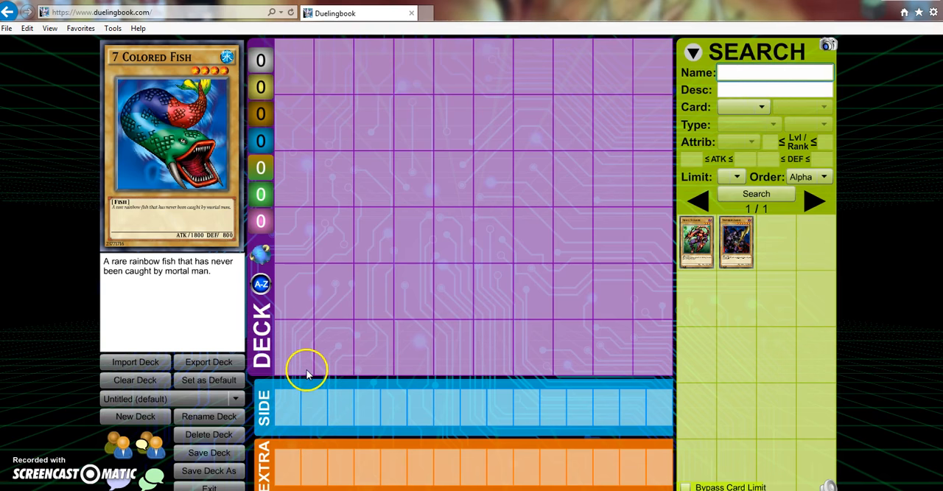
mouse_move(299, 389)
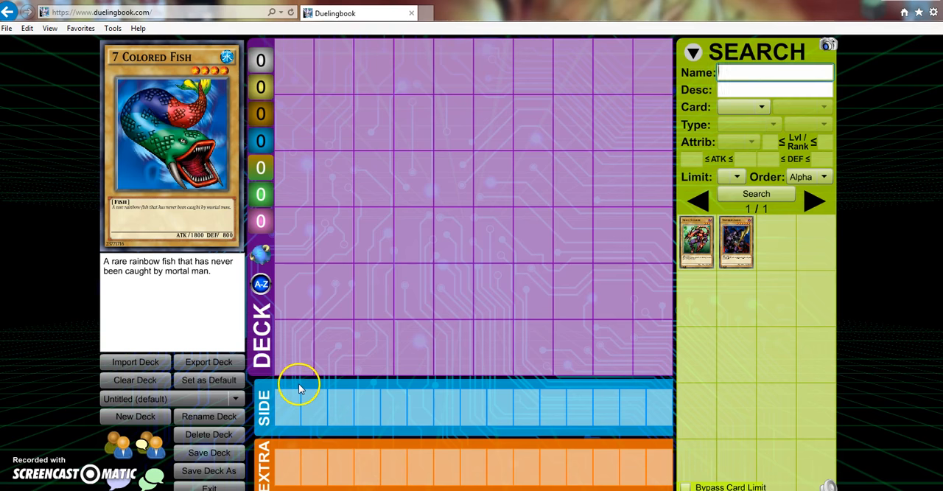
mouse_move(317, 371)
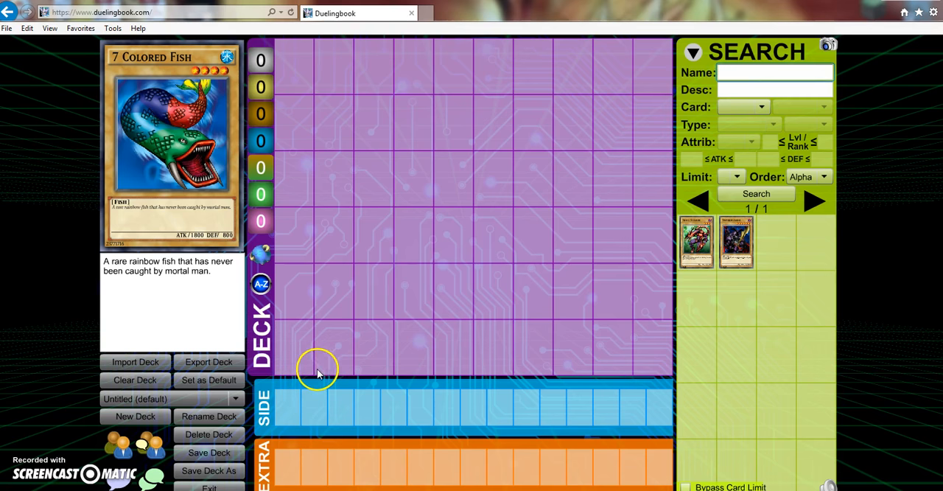
mouse_move(209, 452)
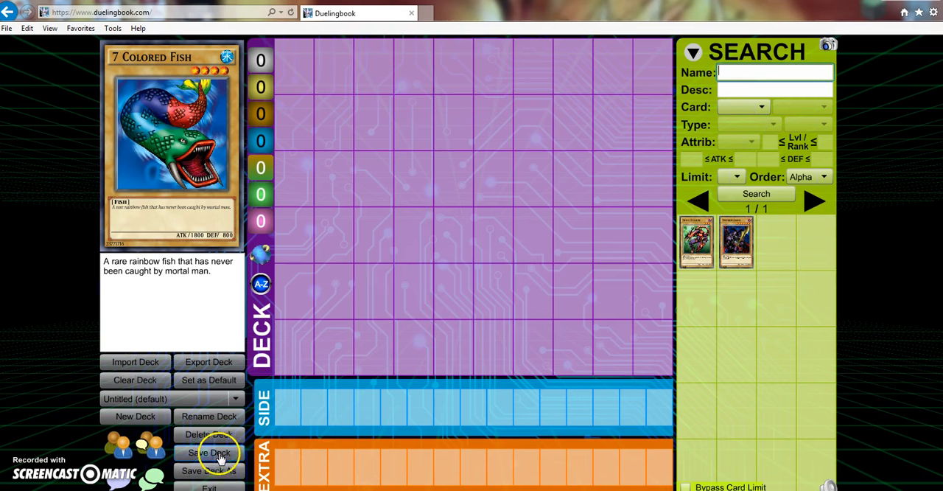
mouse_move(244, 401)
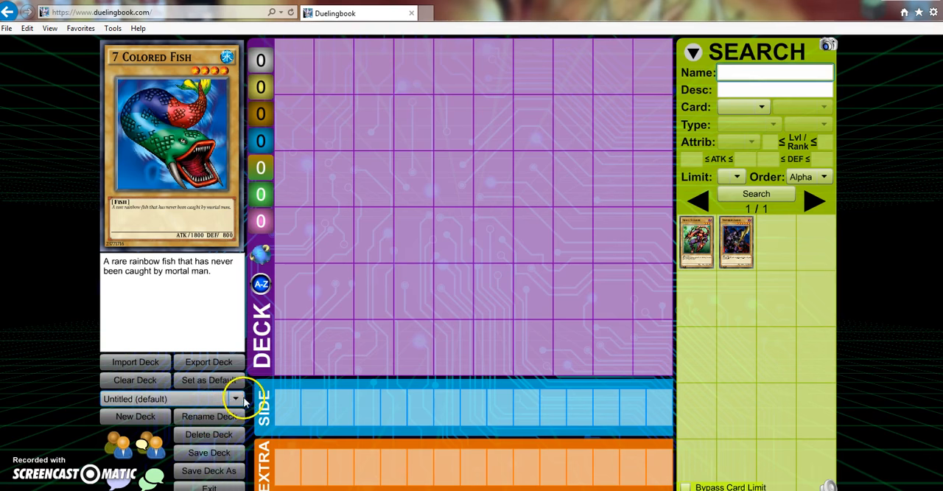
Step: Search 'zoodia' and add Zoodiac cards to the main deck, with Zoodiac Drident and other Xyz monsters in the side deck
text(zoodiac)
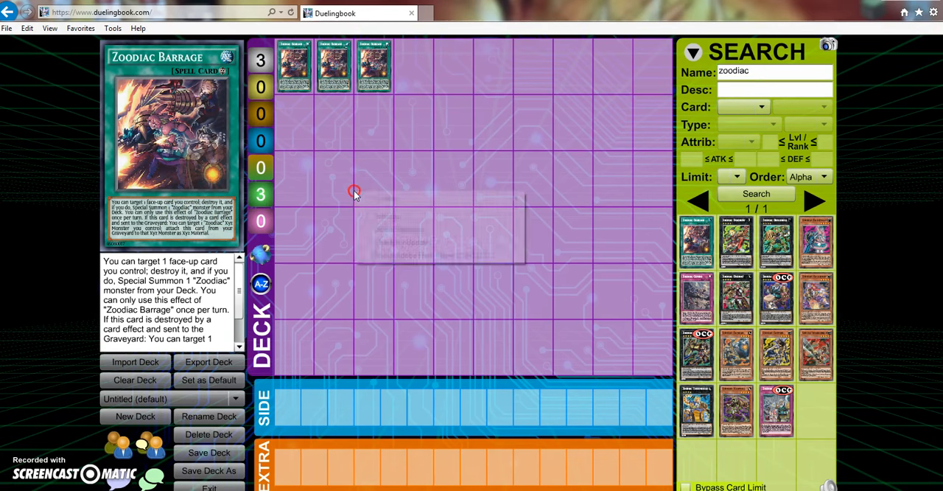
right_click(354, 193)
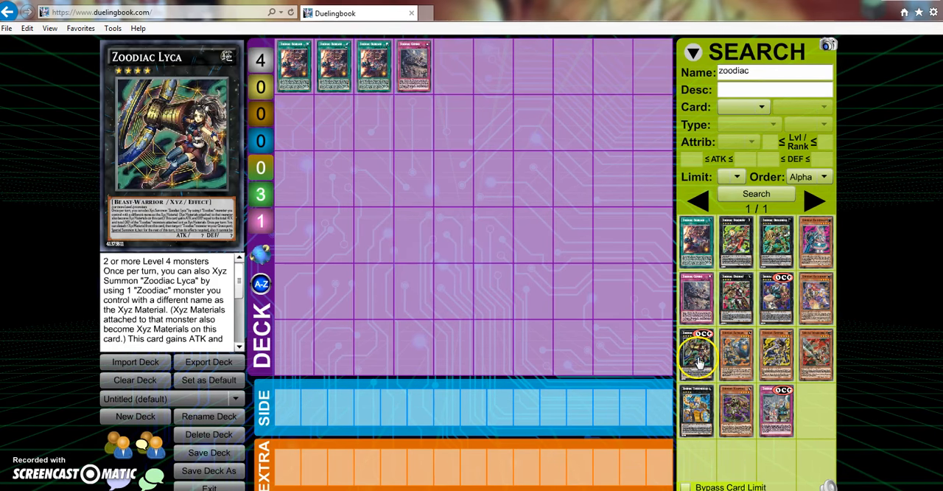
drag(696, 353, 612, 405)
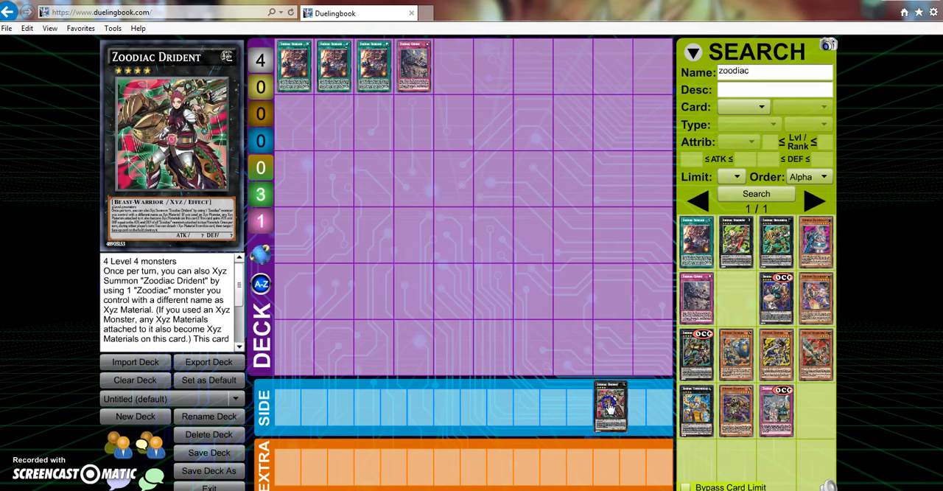
drag(610, 405, 287, 405)
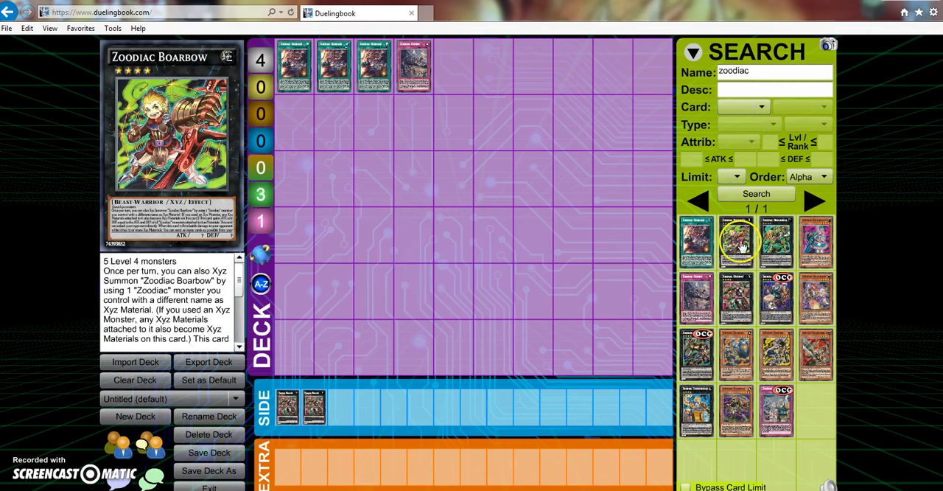
click(737, 243)
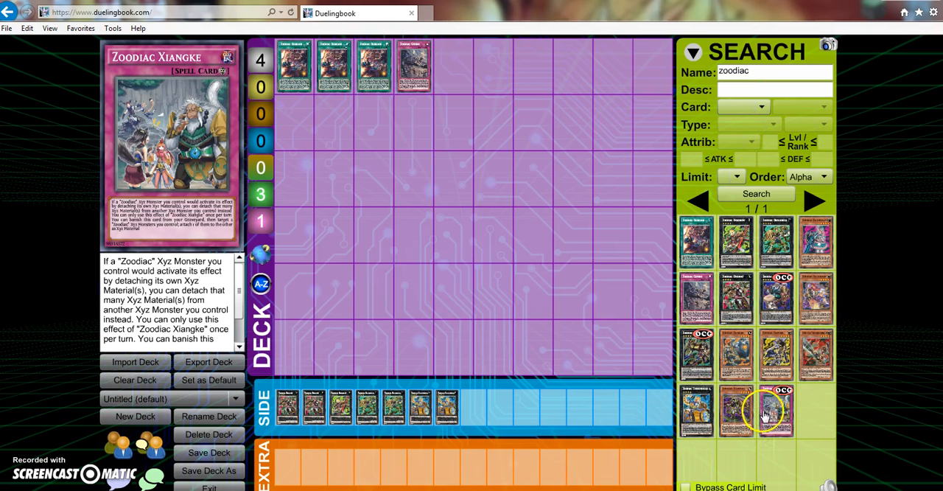
drag(766, 409, 637, 287)
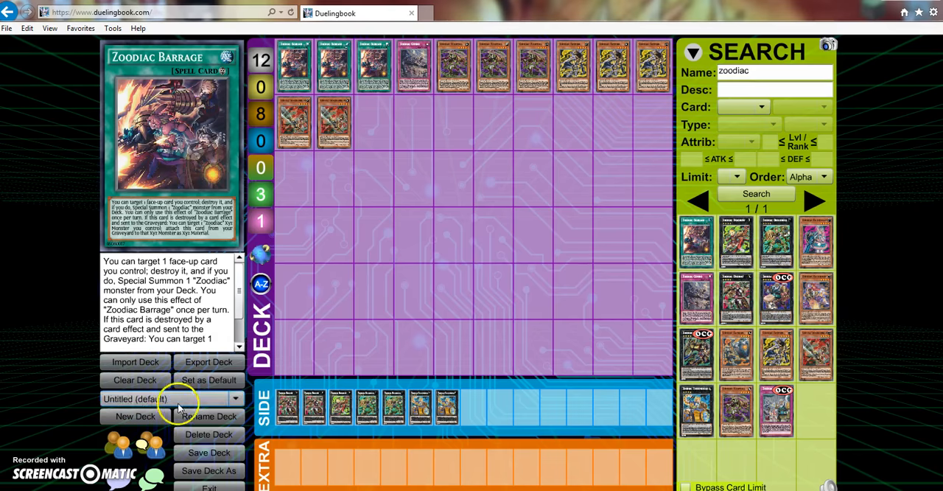
Step: Save the deck as 'zoodiac', making it the default deck, and exit to the main menu
click(209, 470)
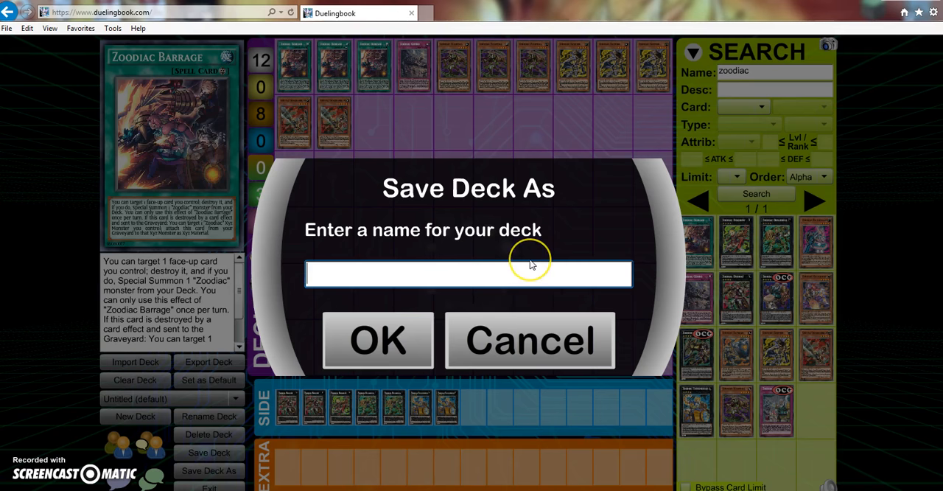
text(zoodiac)
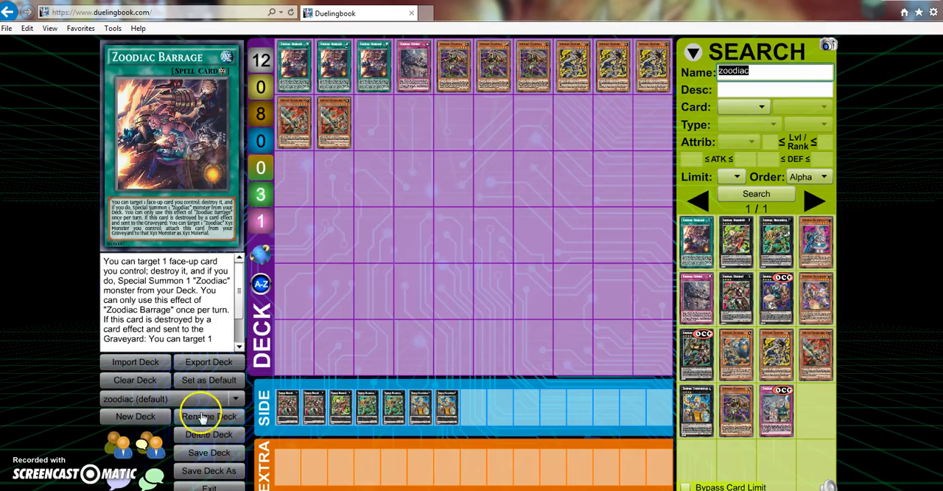
mouse_move(209, 478)
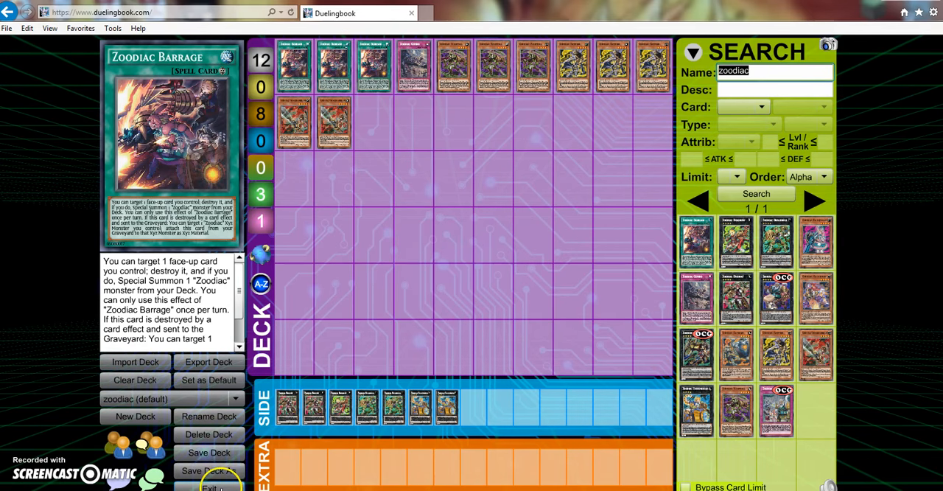
click(209, 487)
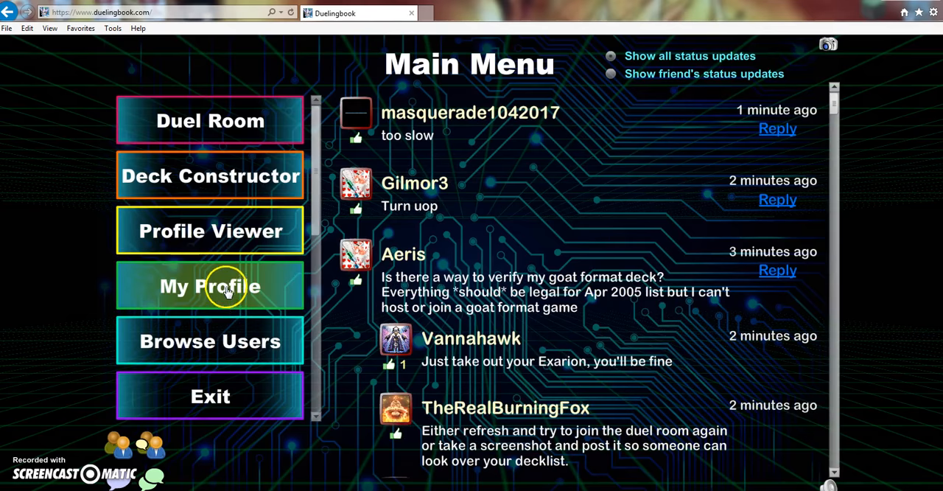
Step: Write a profile message inviting visitors to 'my channel' ending with the URL 'com/averylr32'
click(209, 285)
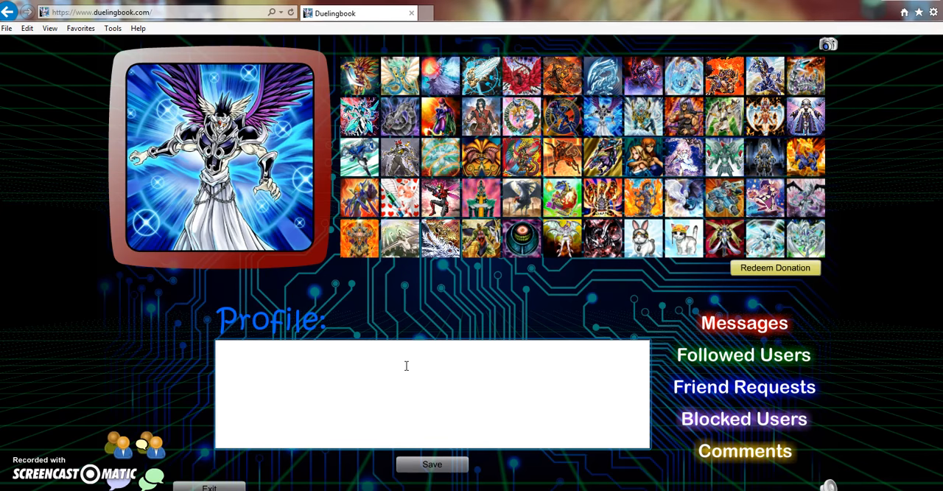
click(221, 348)
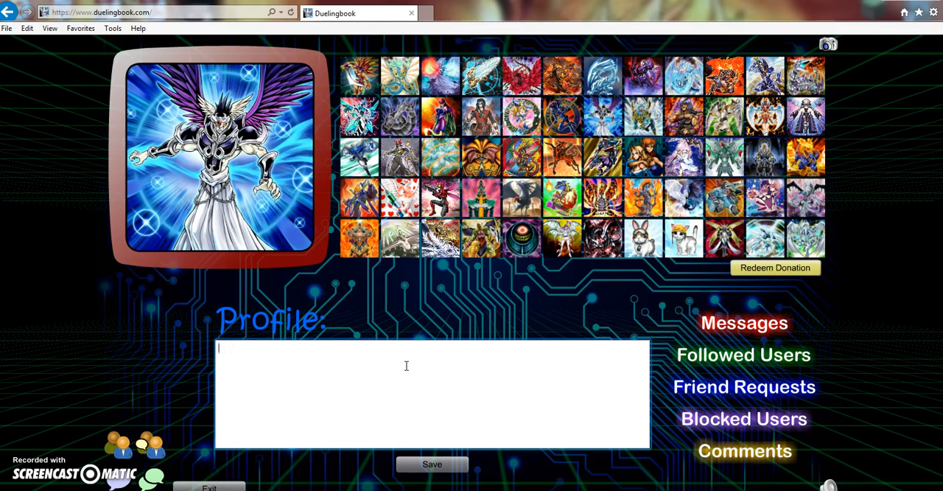
text(ye)
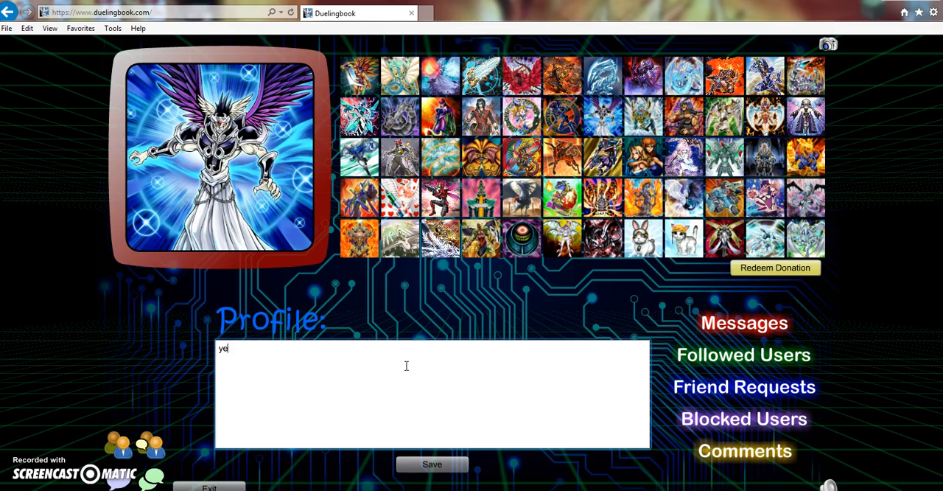
key(Backspace)
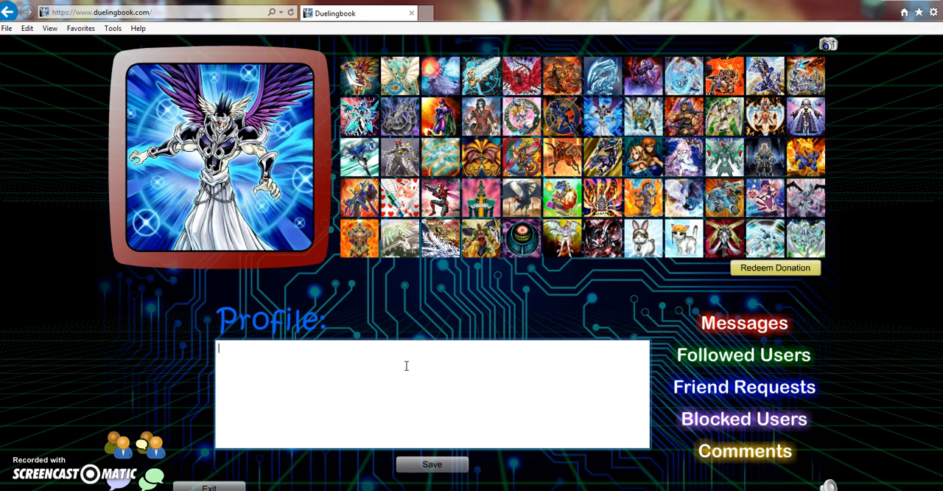
text(Be sure to check out)
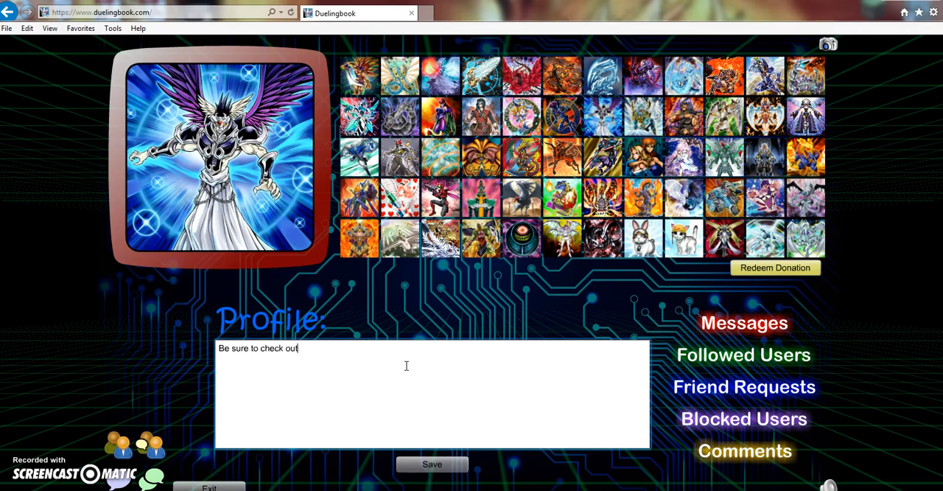
text(my channel: youtube.)
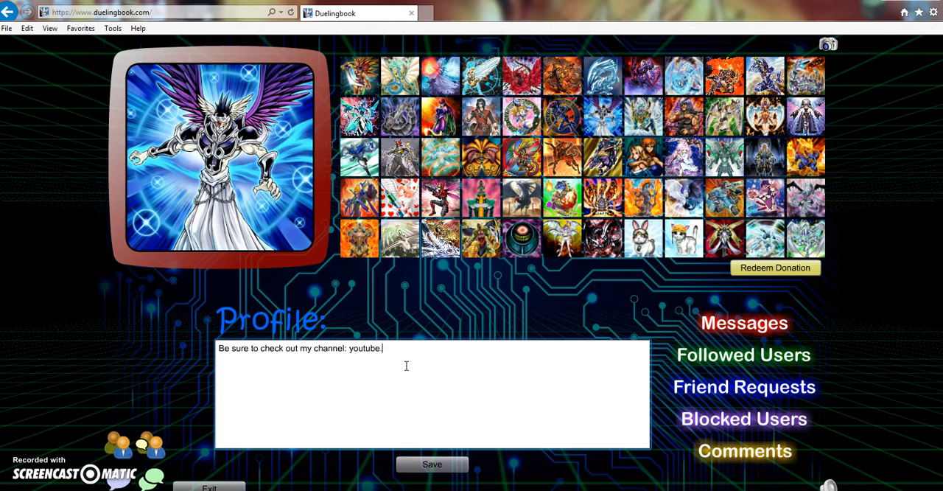
text(com/averylr)
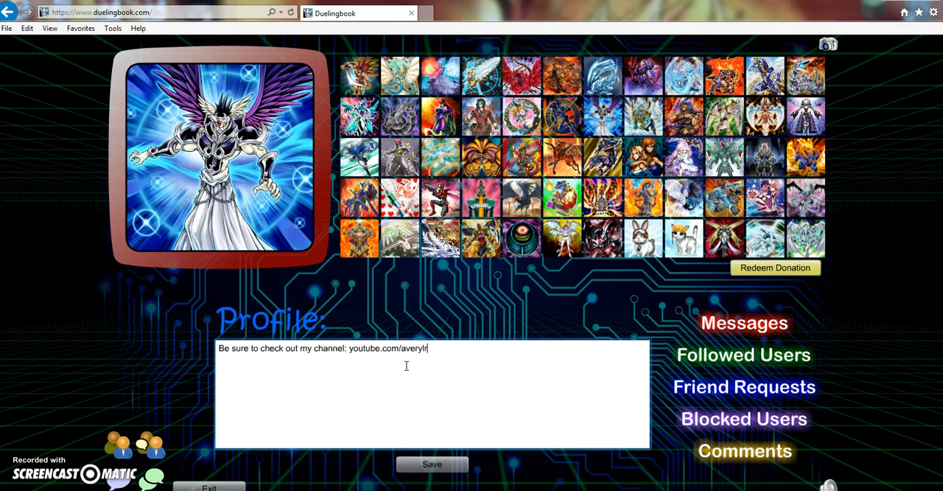
text(32)
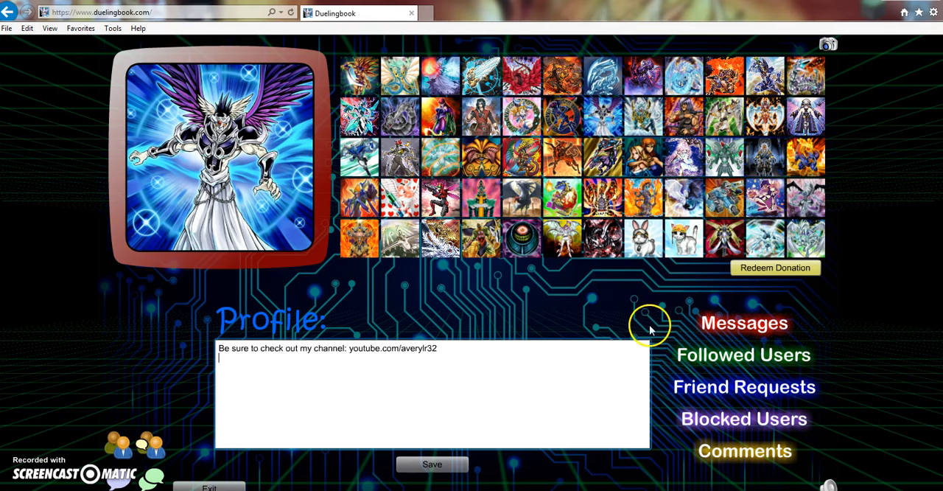
mouse_move(769, 398)
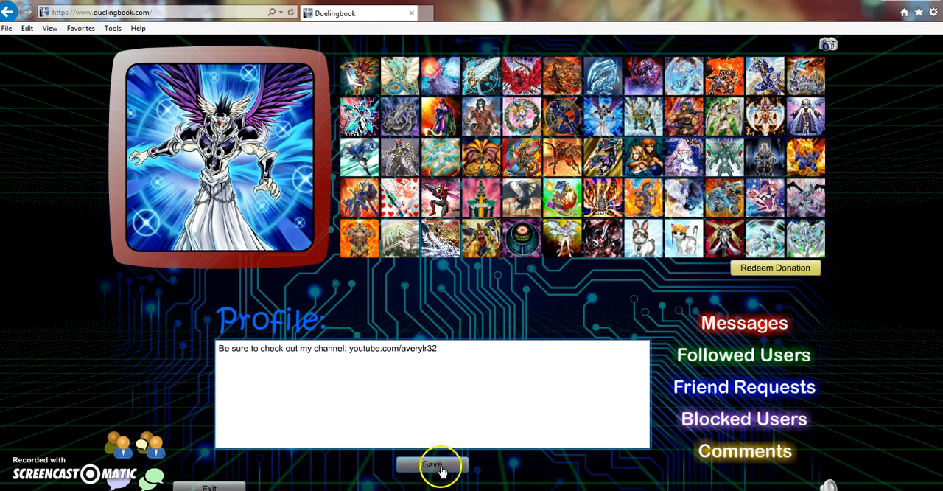
Step: Save the description and try several avatars: white dragon, Exodia head, armoured hero, red-black and fiery dragons
click(744, 451)
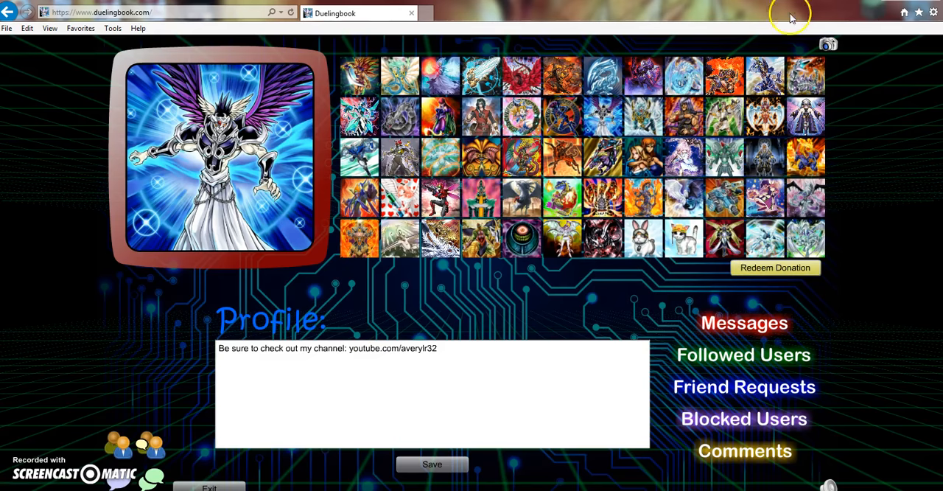
click(601, 76)
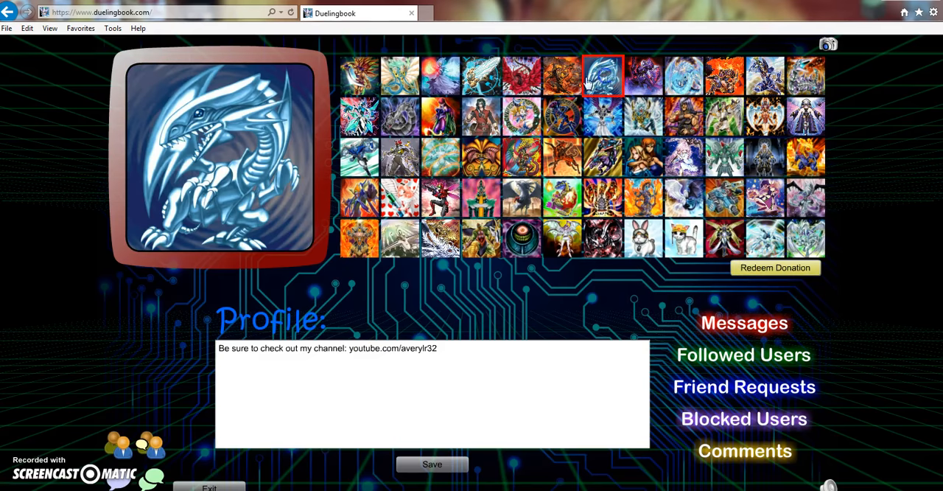
click(480, 157)
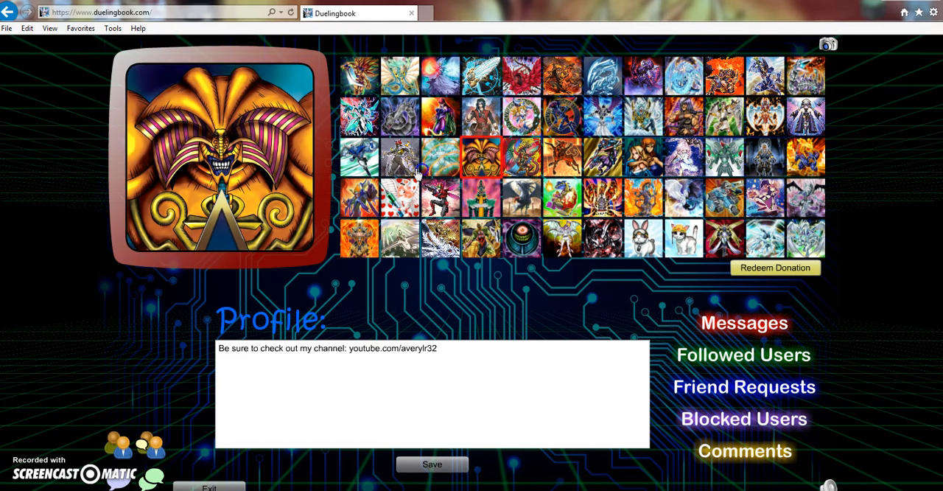
click(575, 198)
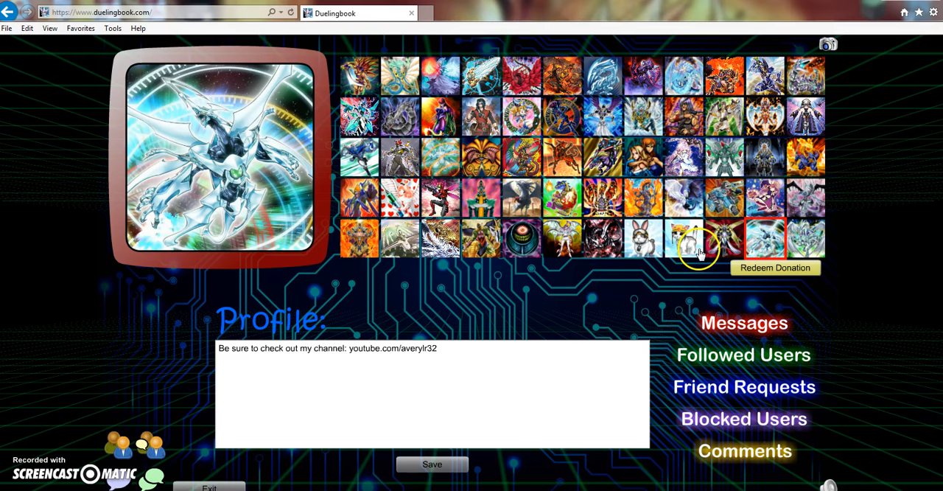
mouse_move(810, 206)
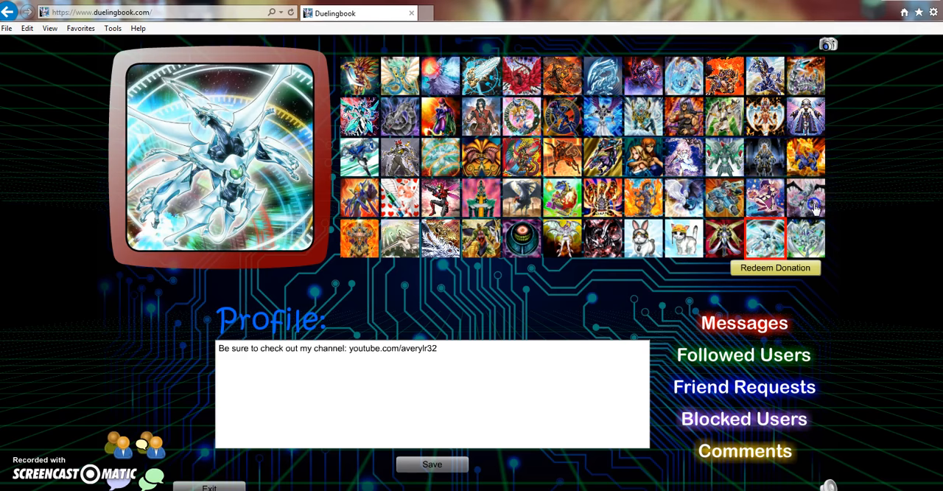
click(602, 237)
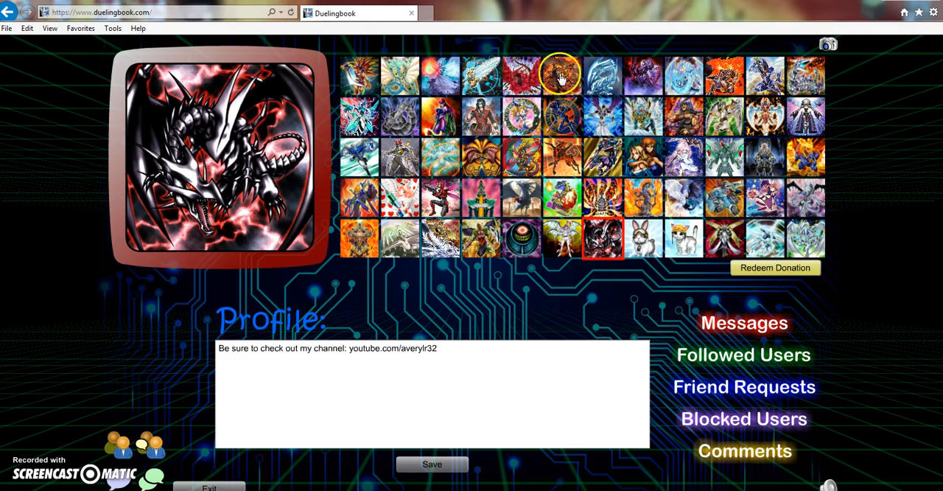
click(563, 77)
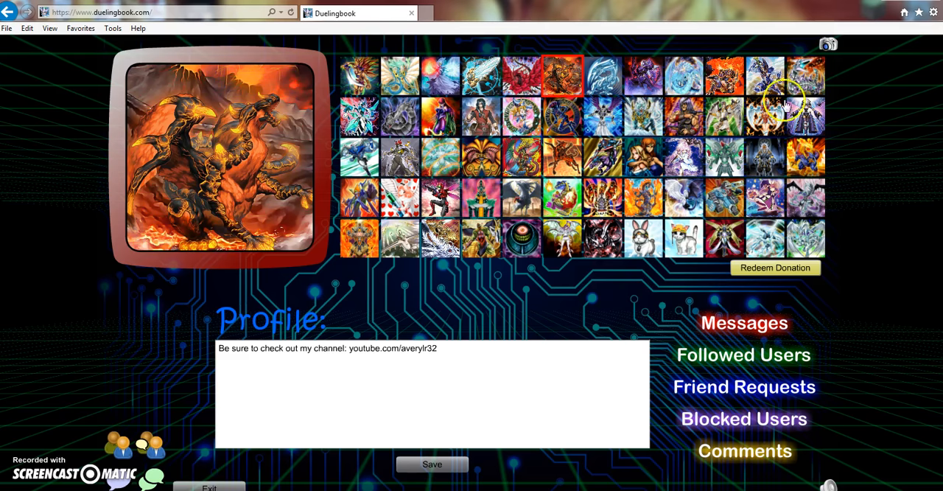
mouse_move(754, 239)
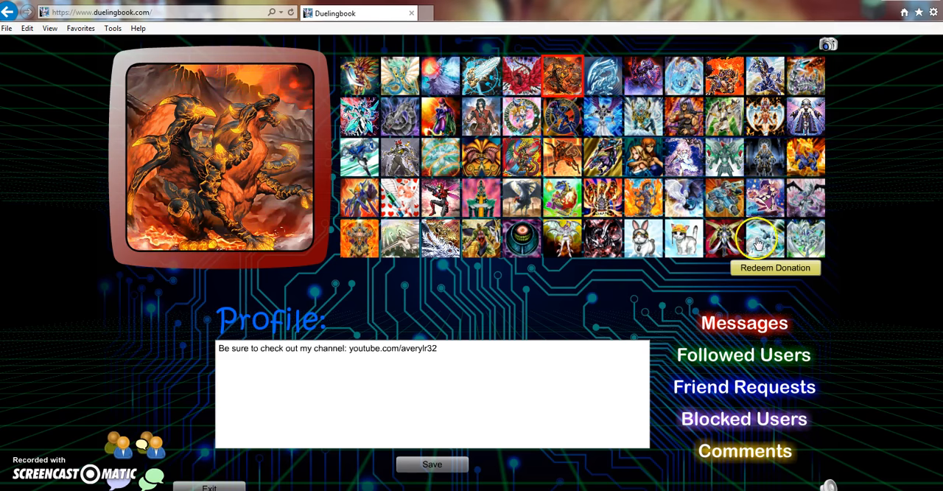
Step: Choose the cat in a hard hat as avatar, save the profile and confirm the saved message
click(684, 237)
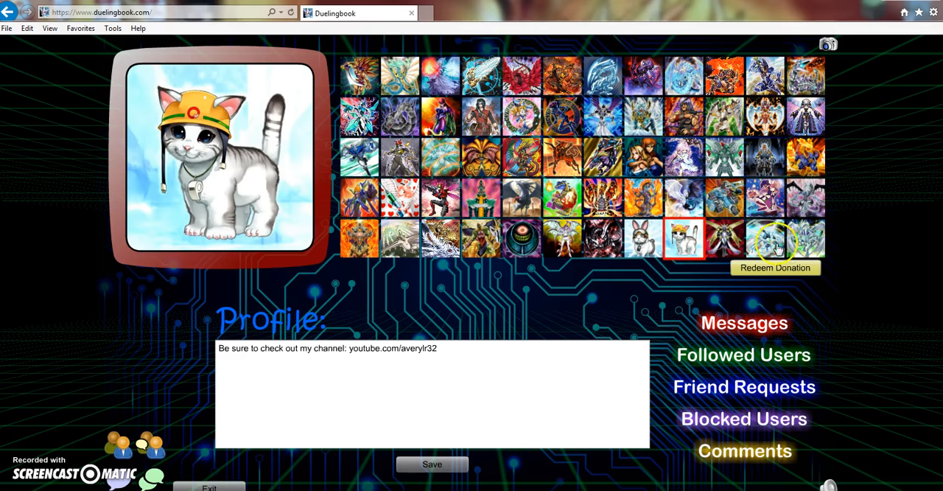
mouse_move(744, 386)
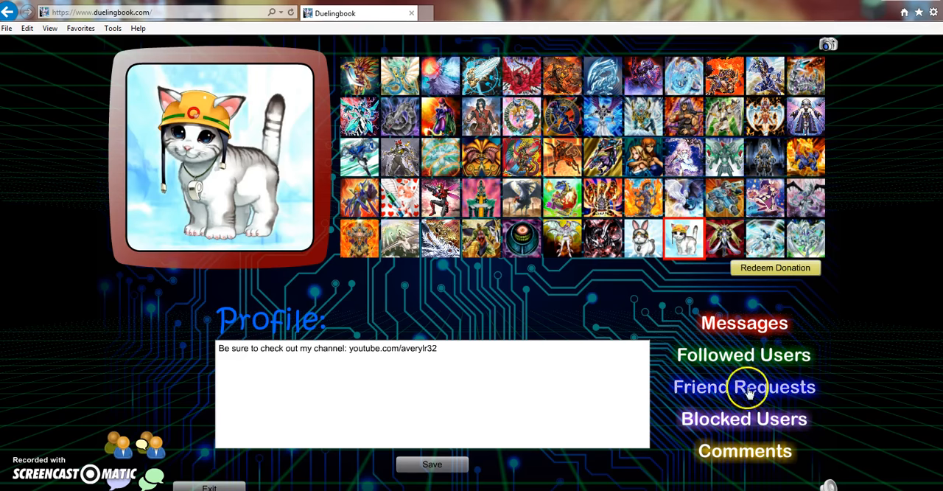
click(432, 463)
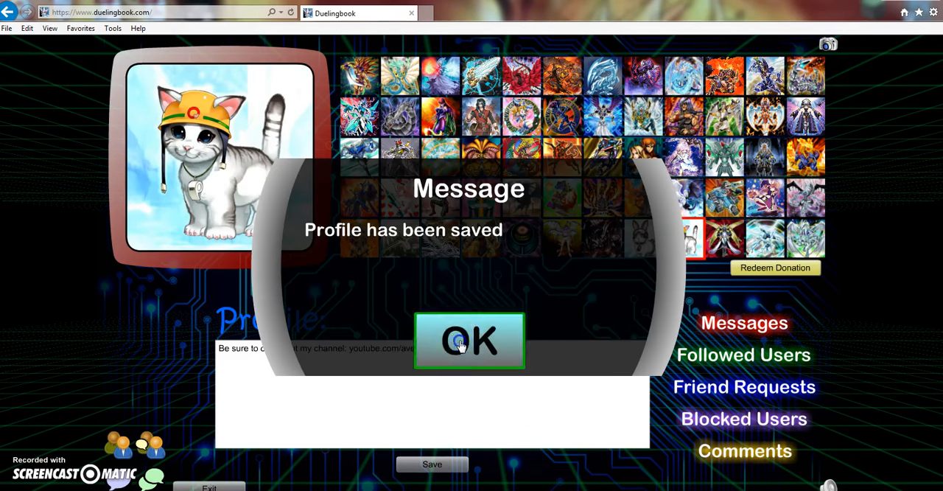
click(468, 341)
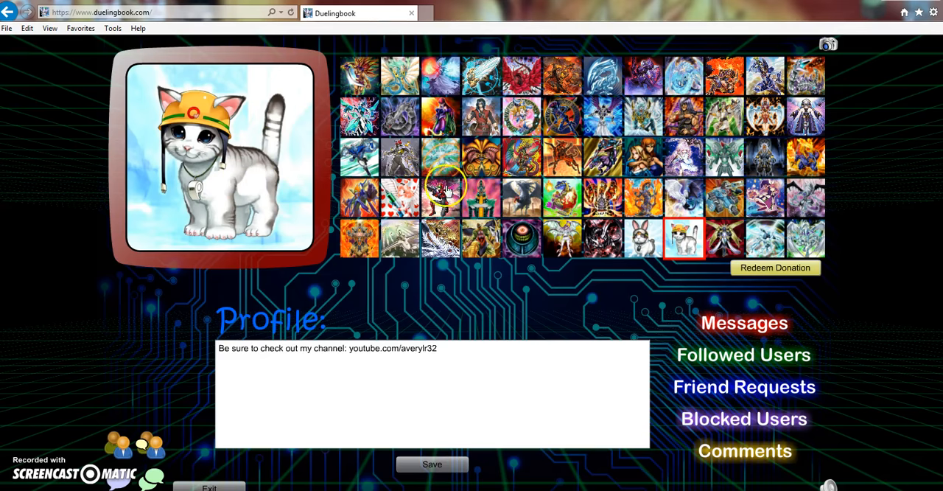
mouse_move(691, 109)
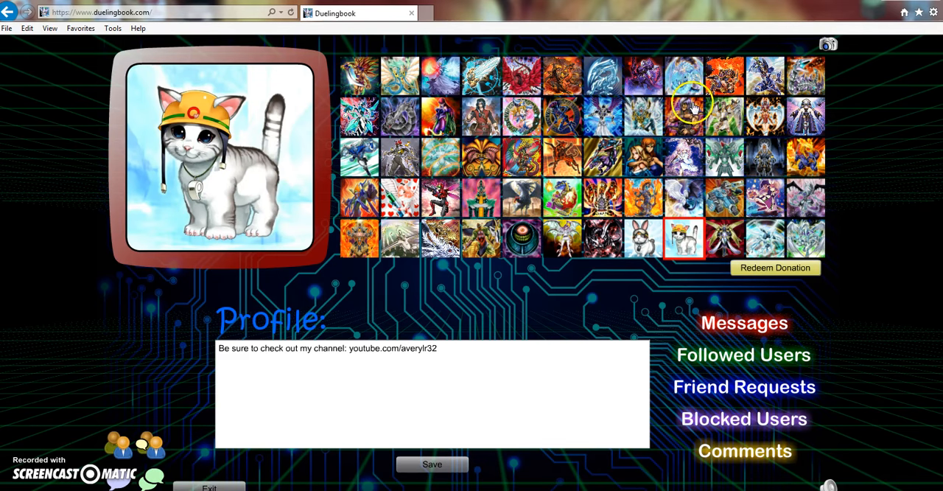
mouse_move(651, 79)
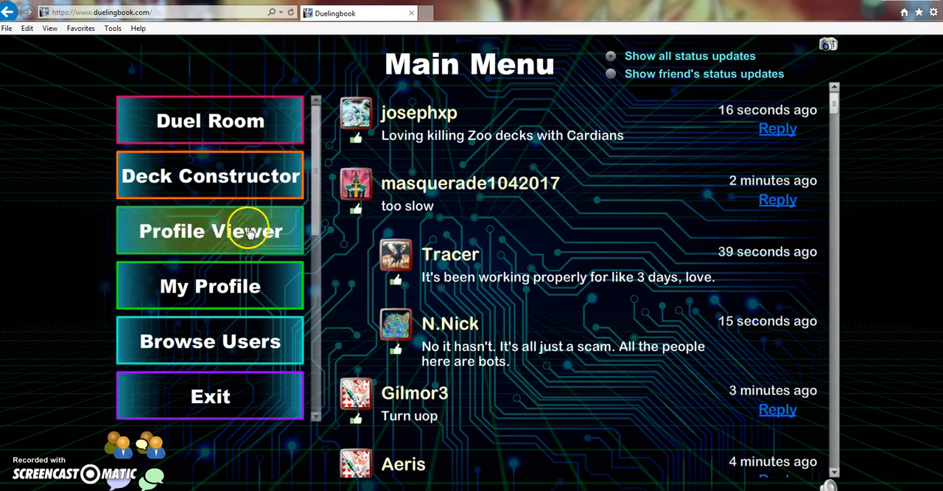
Step: In the Duel Room, flip between the Goat Format/Expert/Unlimited rooms and the rated/unrated lists of open duels
click(209, 121)
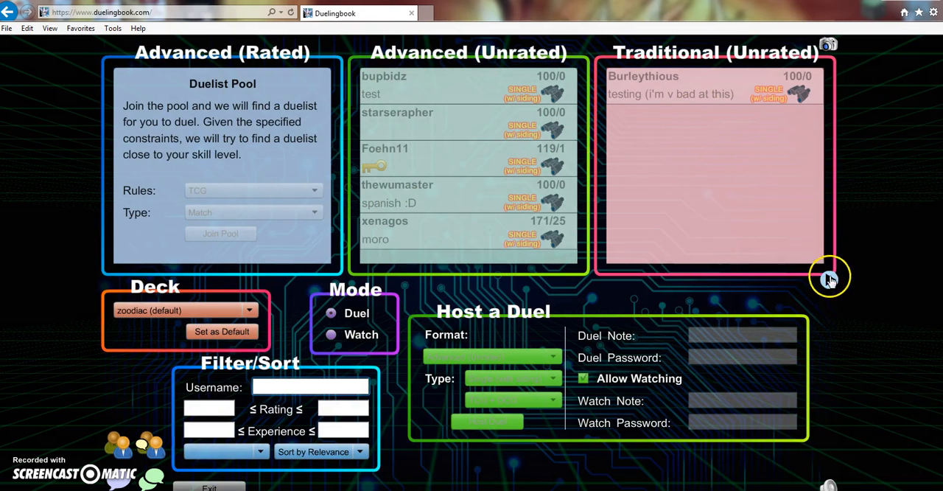
click(829, 278)
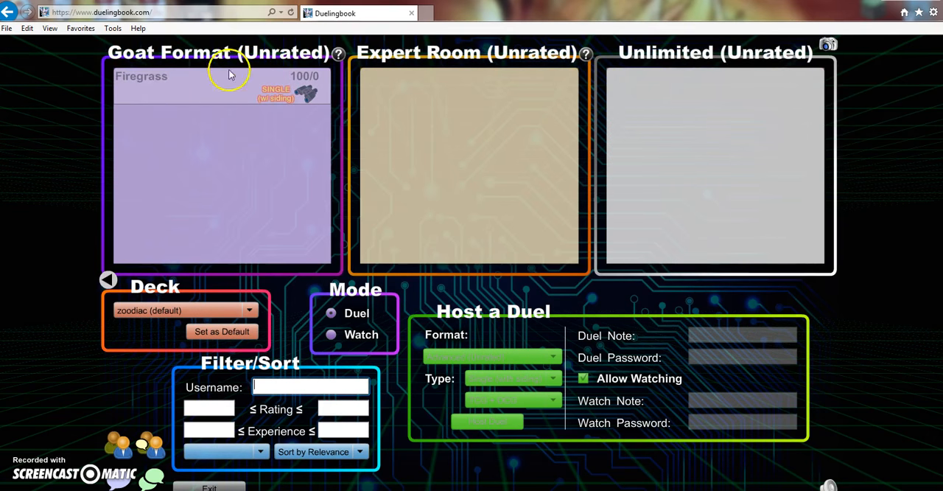
mouse_move(536, 65)
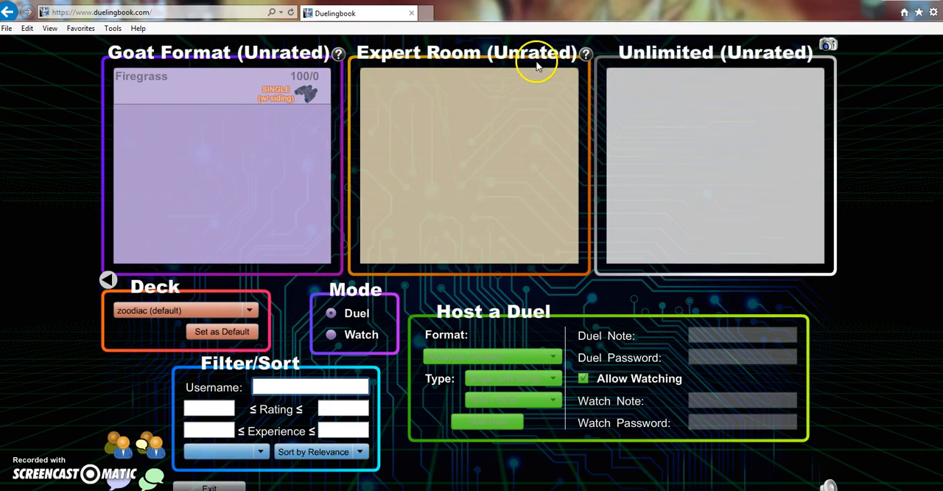
mouse_move(494, 244)
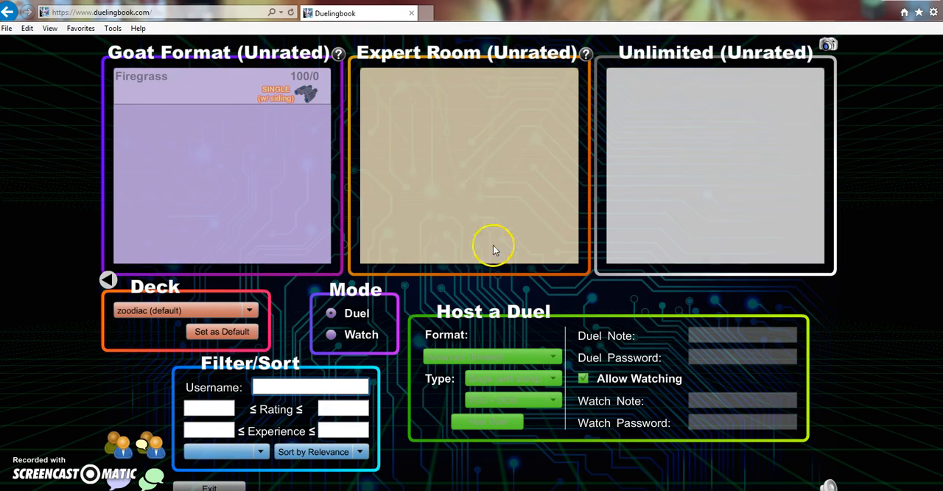
mouse_move(171, 327)
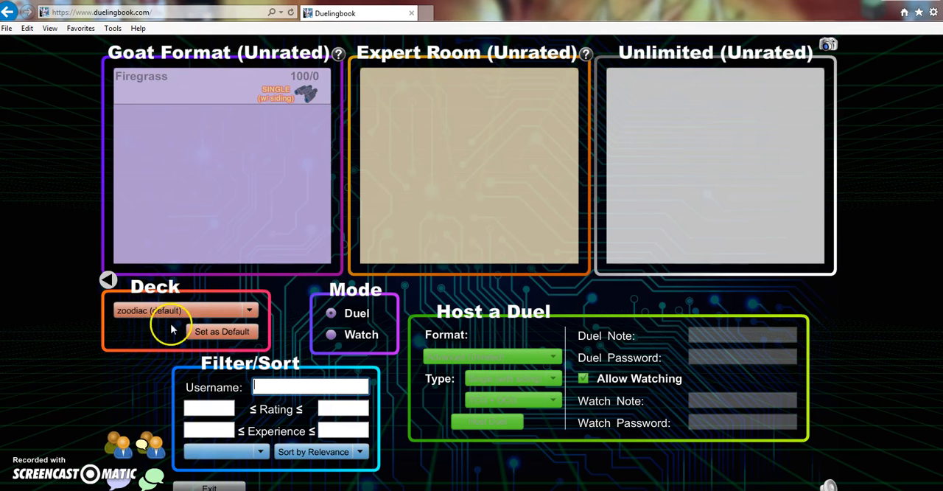
mouse_move(216, 42)
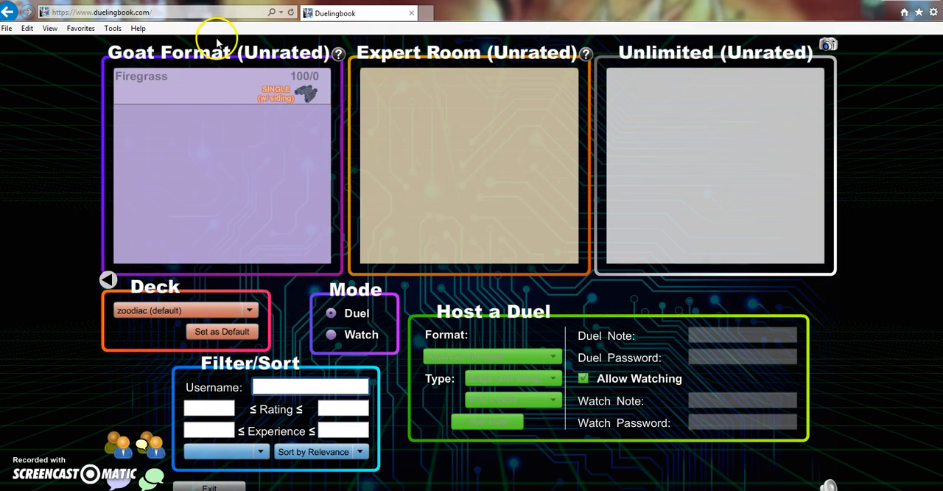
mouse_move(118, 260)
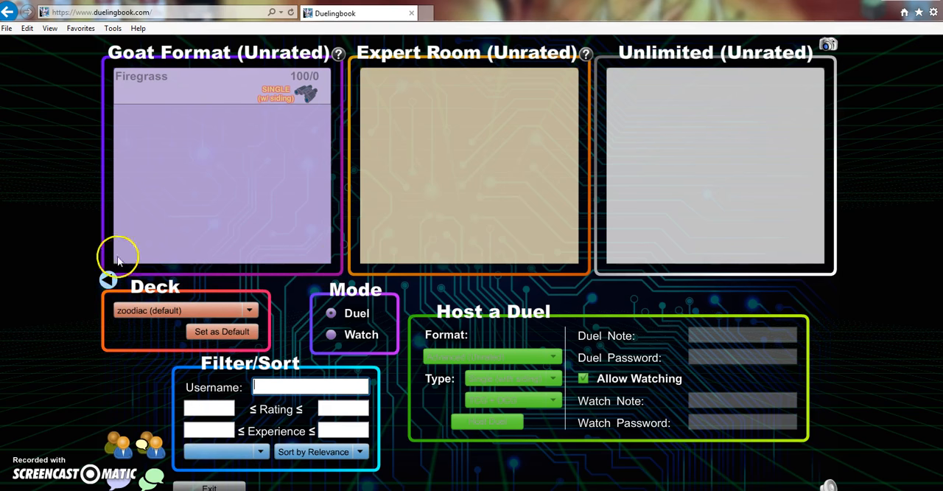
mouse_move(96, 262)
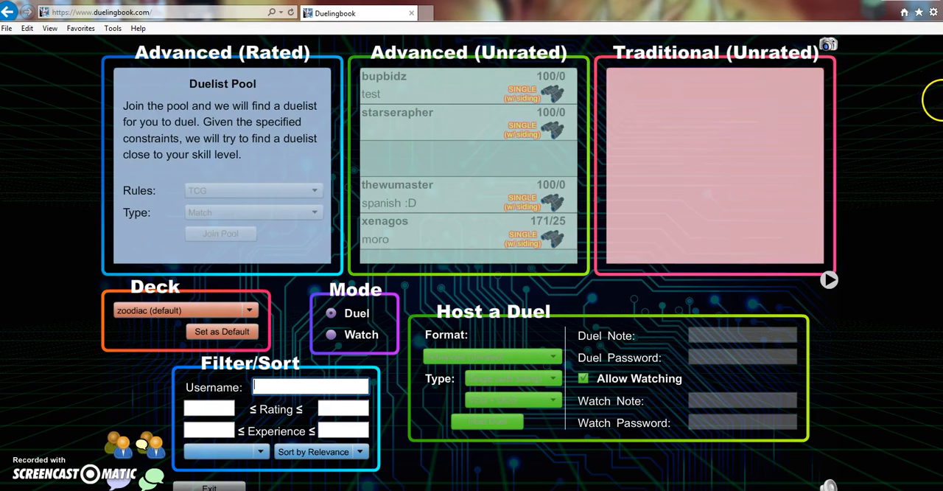
click(828, 280)
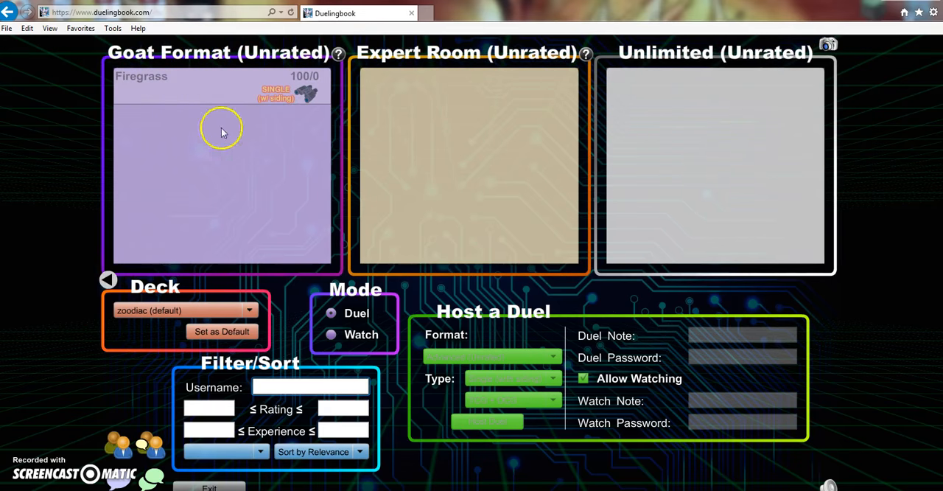
click(107, 280)
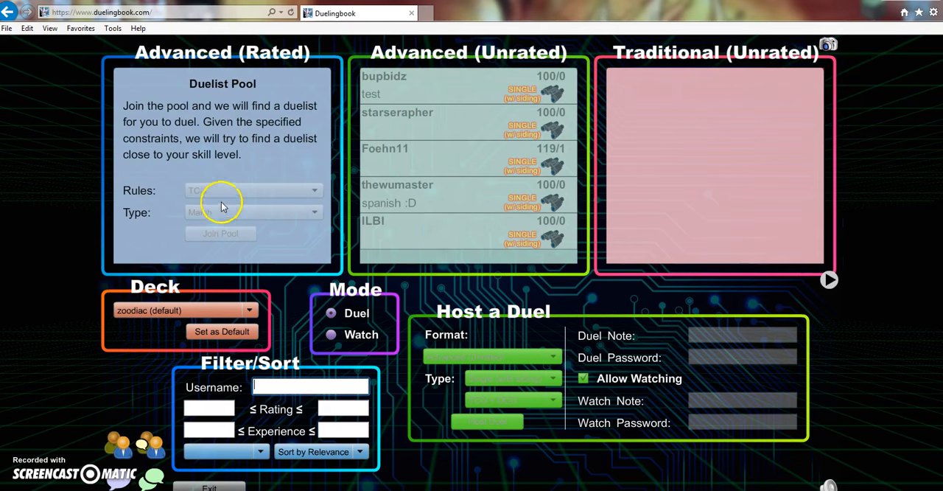
mouse_move(500, 106)
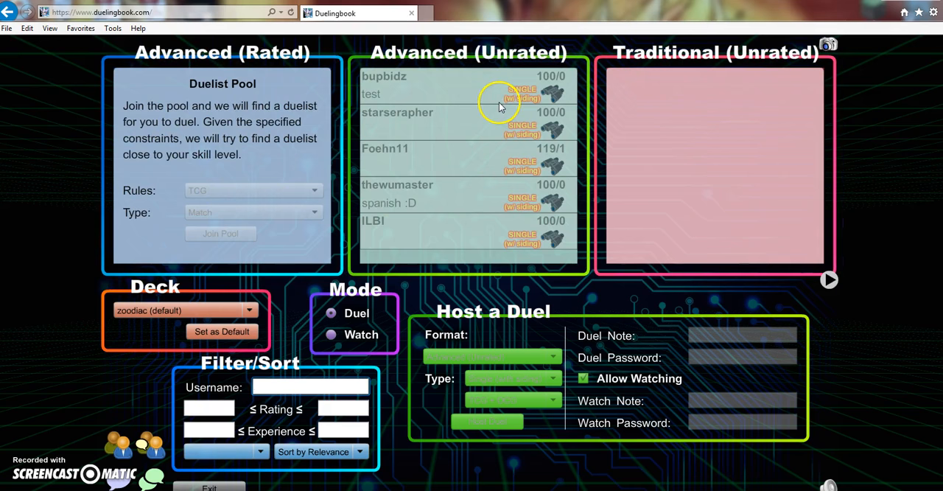
scroll(down, 3)
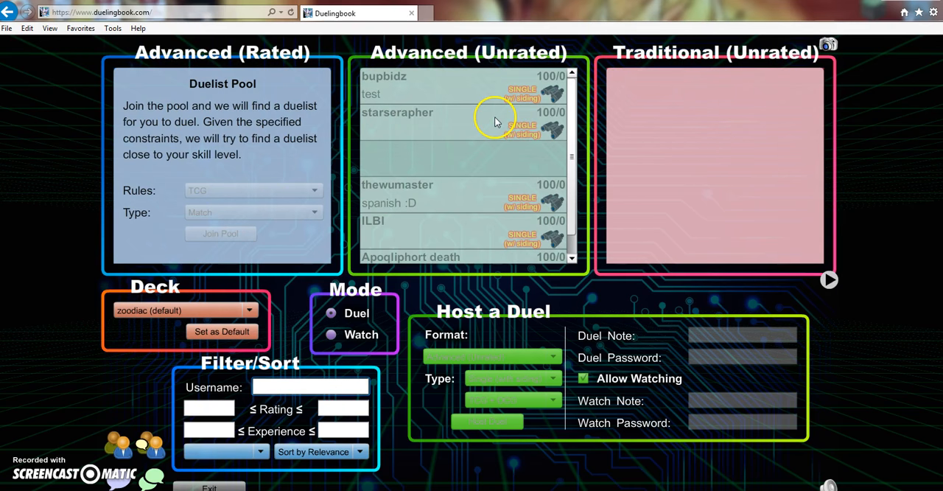
mouse_move(383, 133)
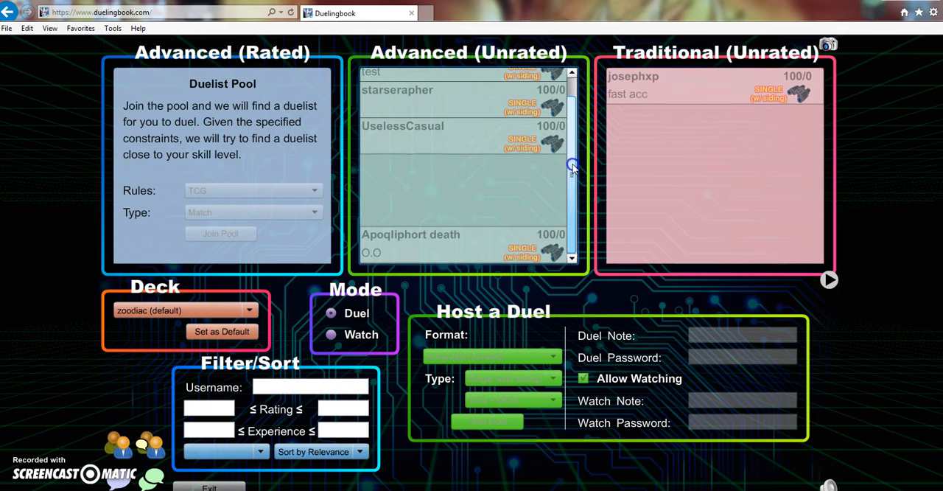
scroll(up, 3)
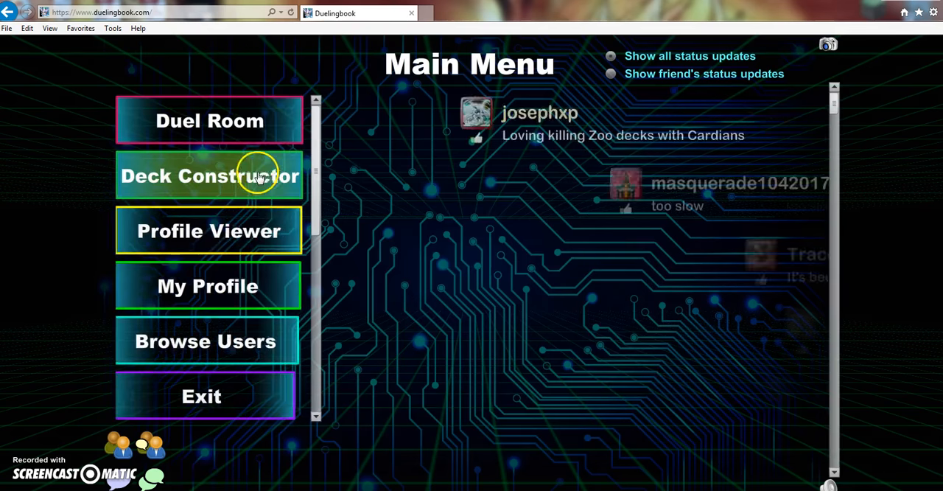
Step: In the Profile Viewer, calculate the single ranking 22889 and match ranking 22553
click(210, 229)
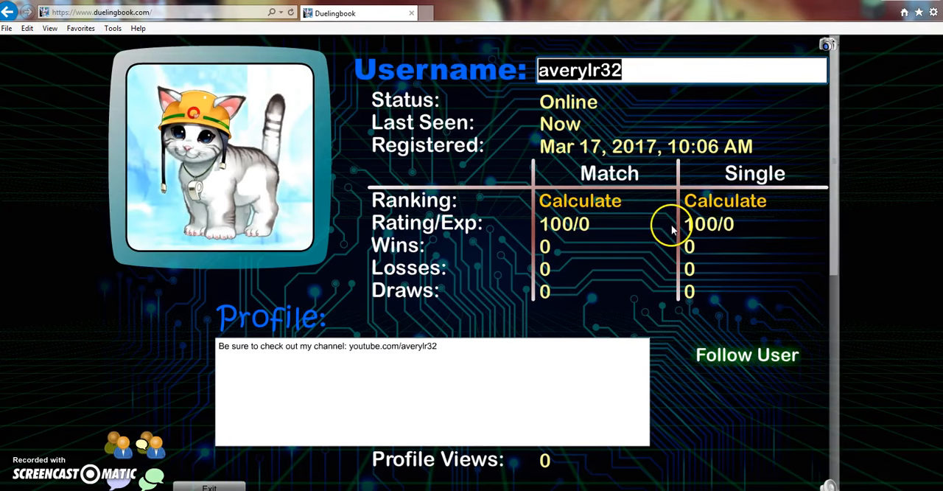
click(725, 200)
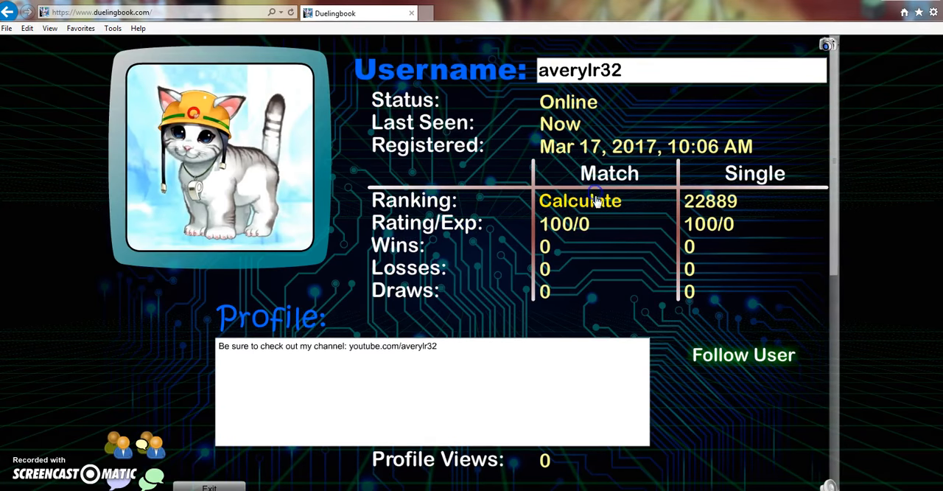
click(579, 200)
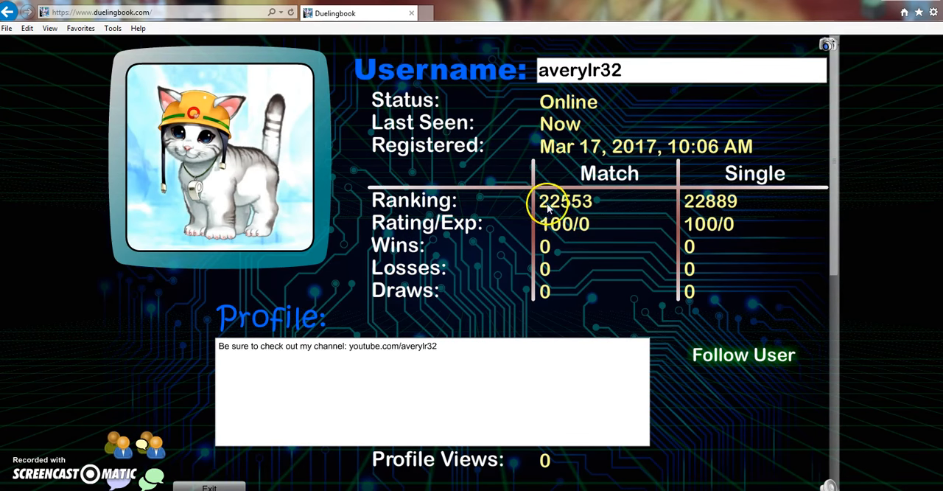
mouse_move(760, 227)
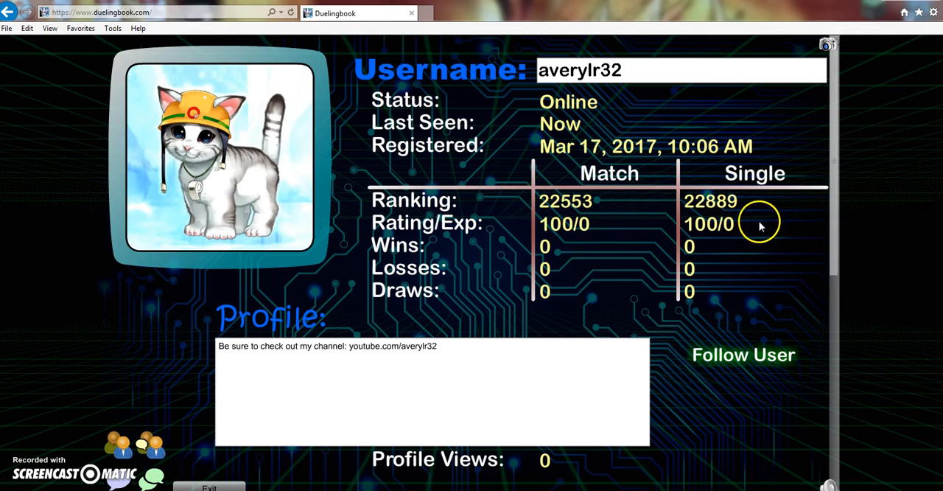
mouse_move(545, 460)
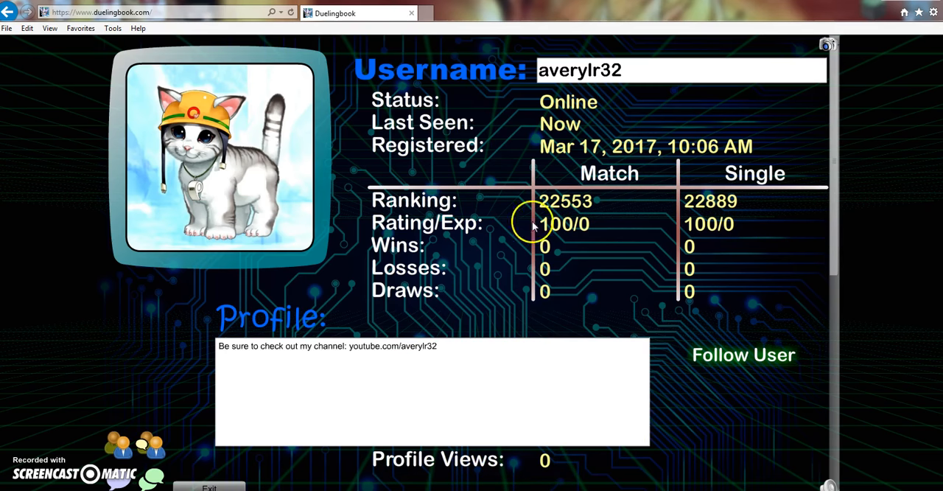
mouse_move(557, 258)
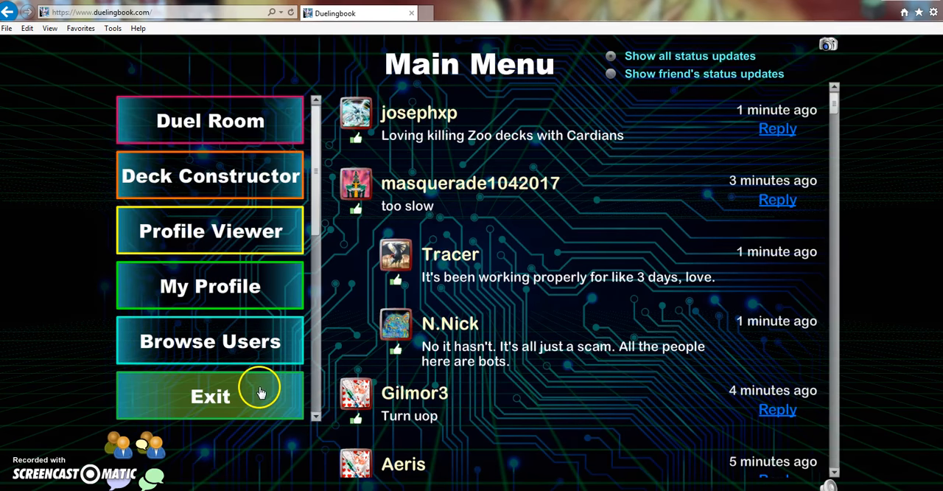
mouse_move(434, 106)
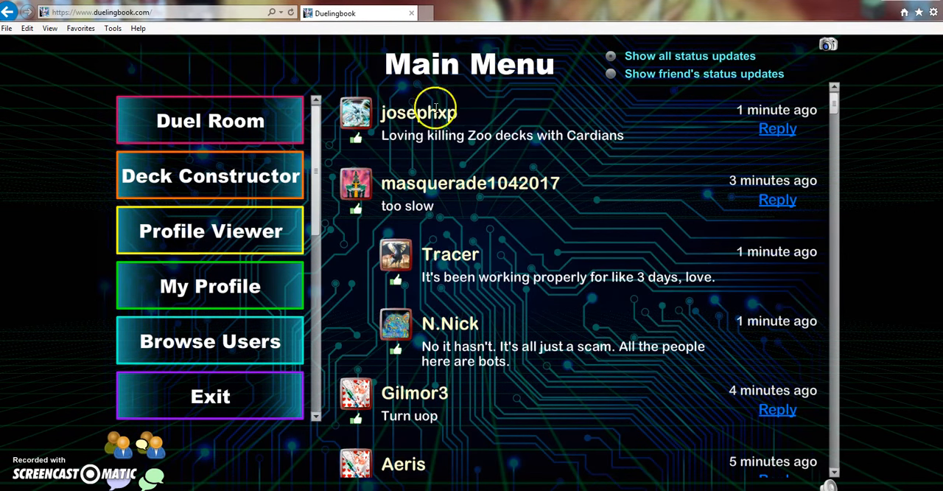
mouse_move(610, 73)
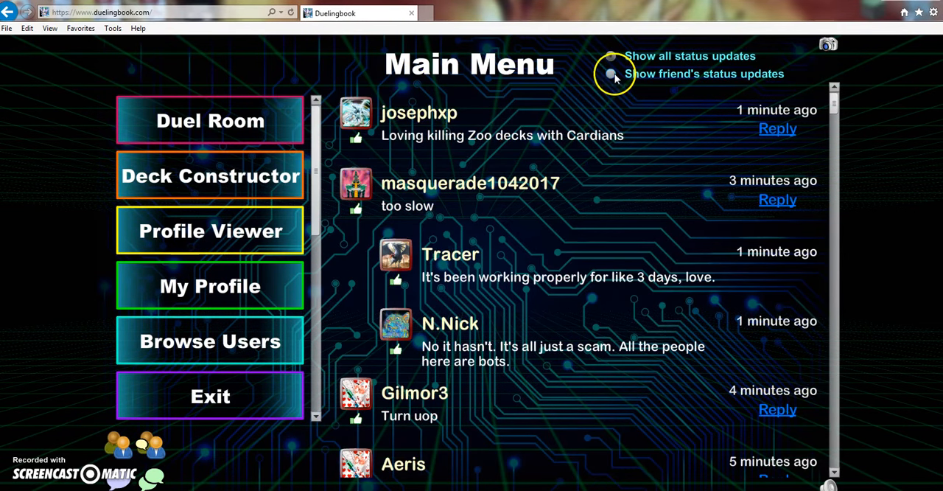
click(610, 74)
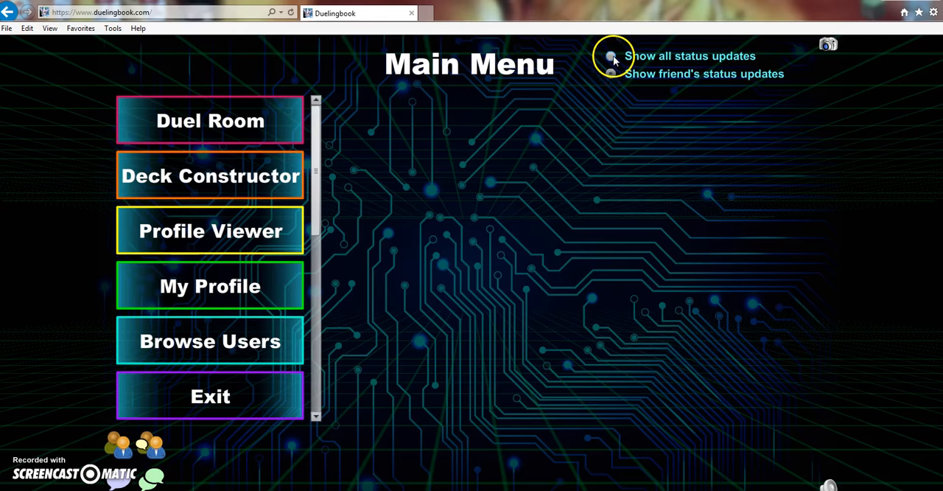
click(610, 56)
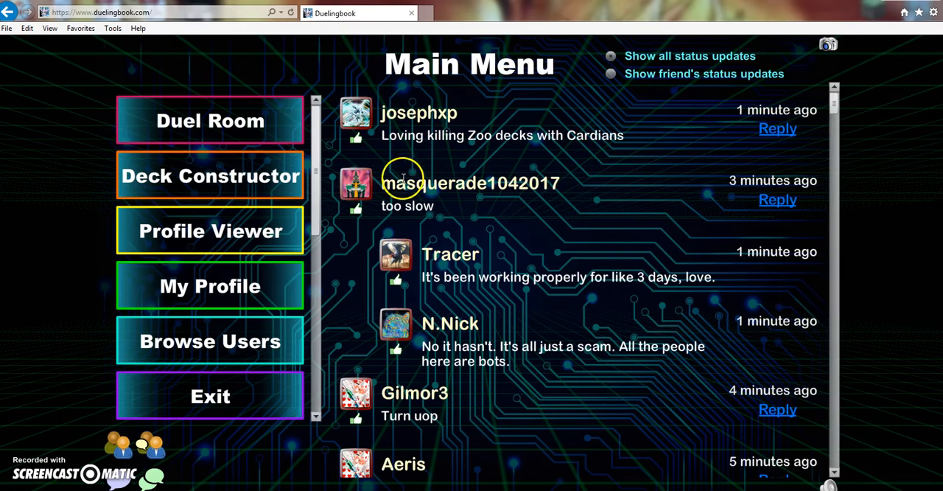
mouse_move(628, 135)
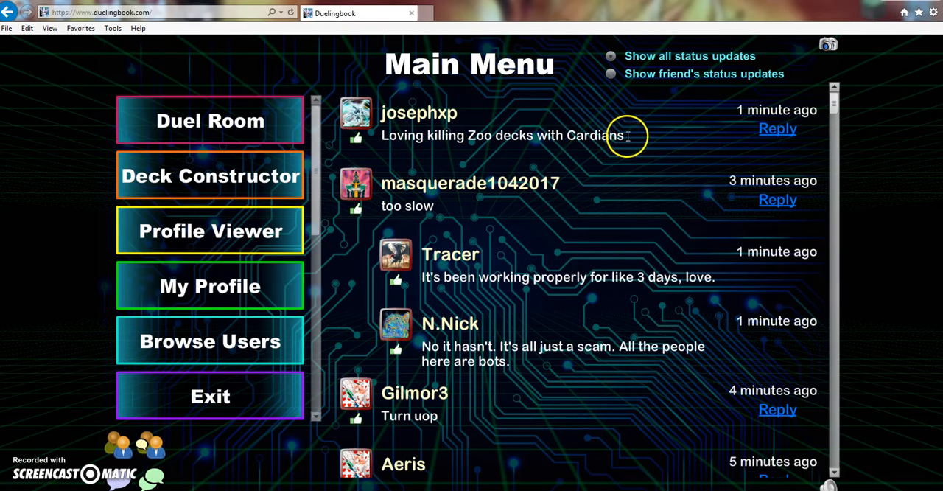
mouse_move(236, 243)
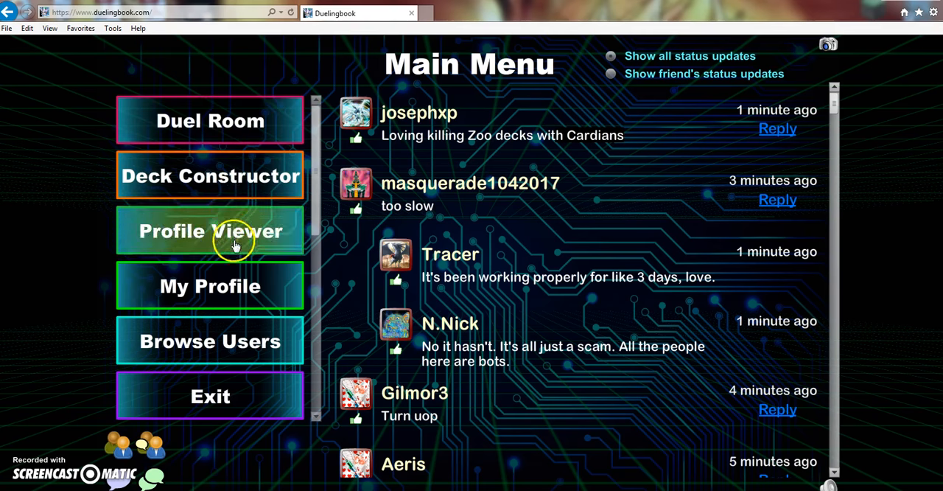
Step: Bring up My Profile with the avatar gallery and the YouTube channel description
click(210, 286)
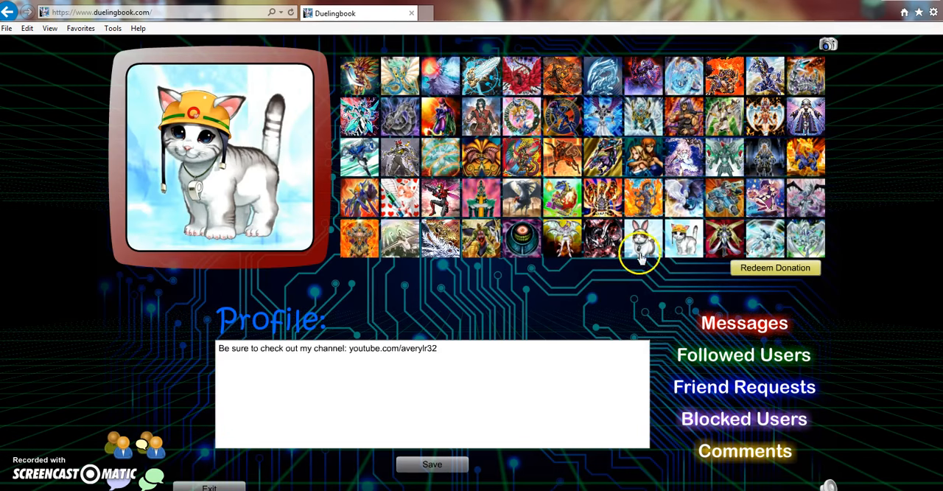
mouse_move(542, 274)
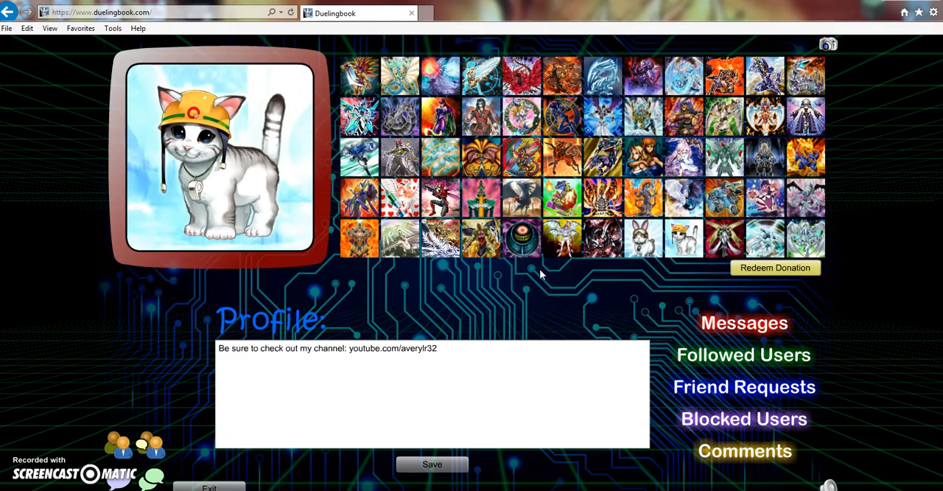
mouse_move(548, 279)
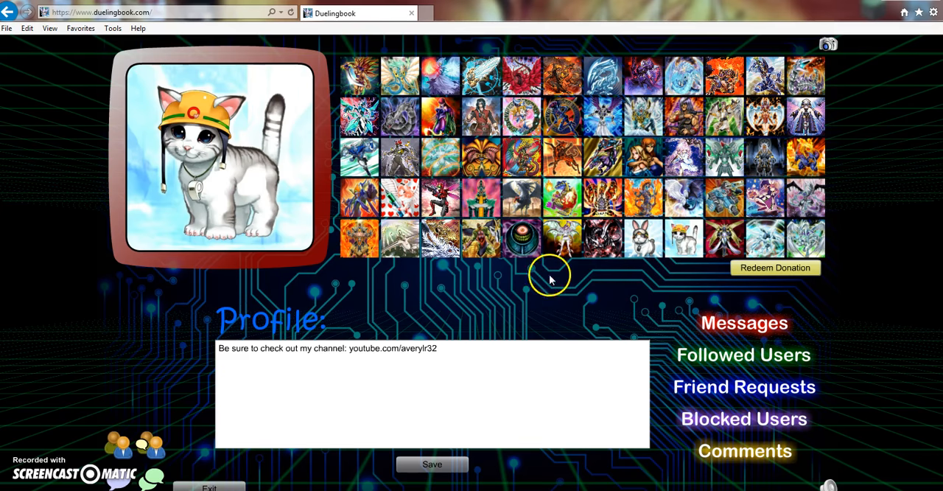
mouse_move(248, 144)
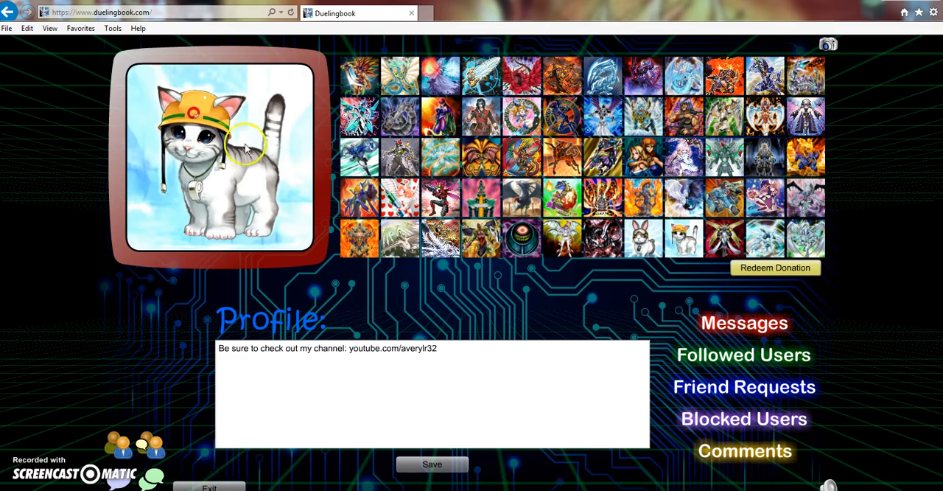
mouse_move(228, 486)
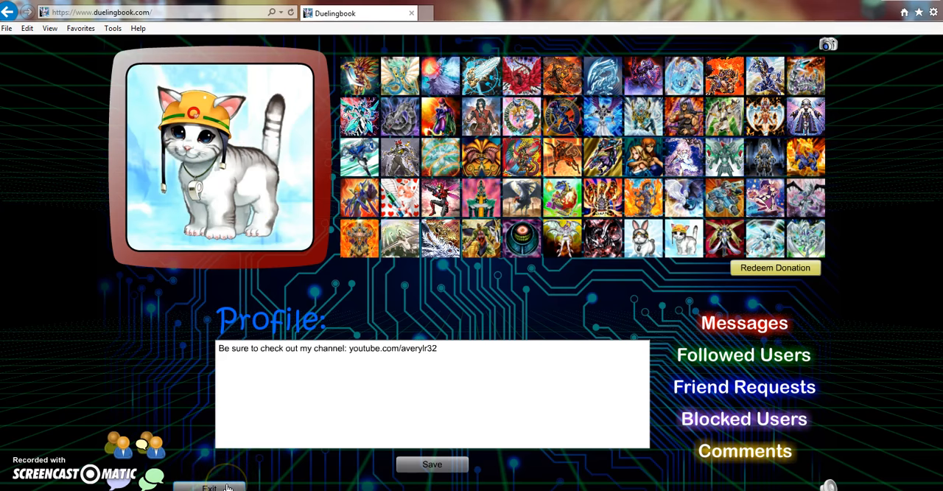
mouse_move(176, 375)
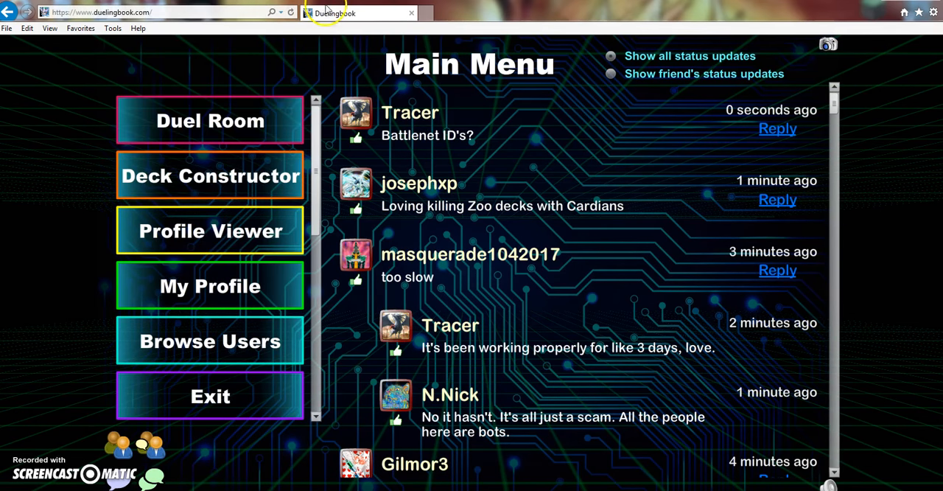
mouse_move(323, 67)
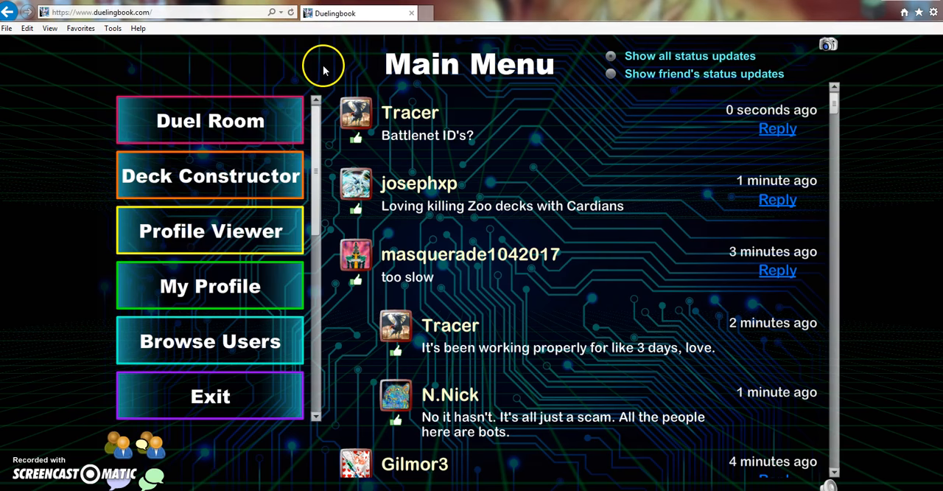
mouse_move(188, 483)
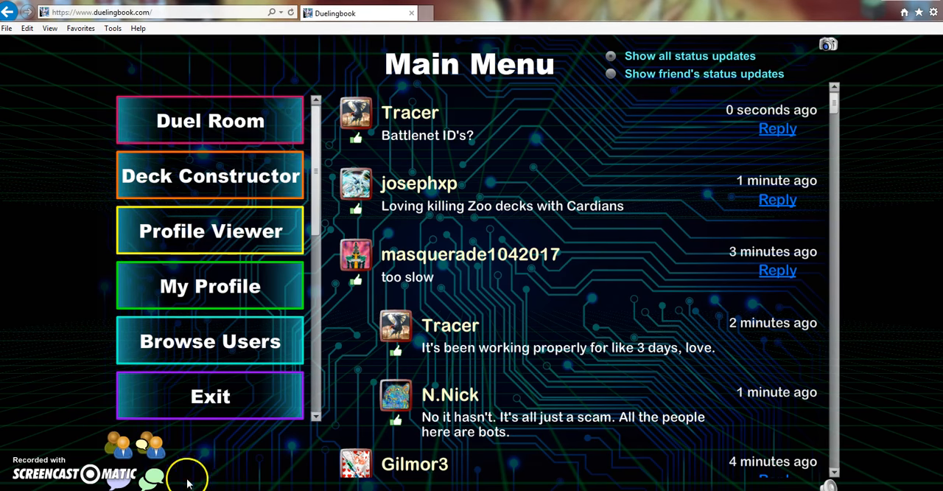
mouse_move(189, 483)
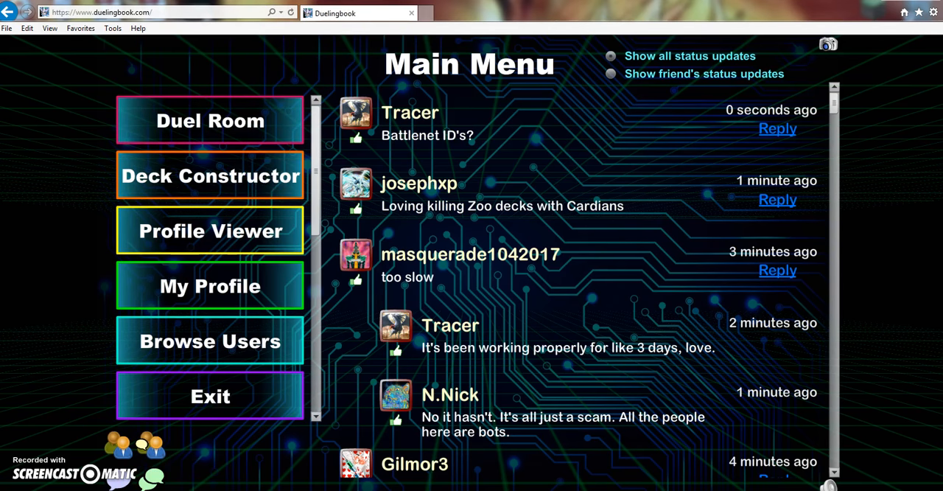